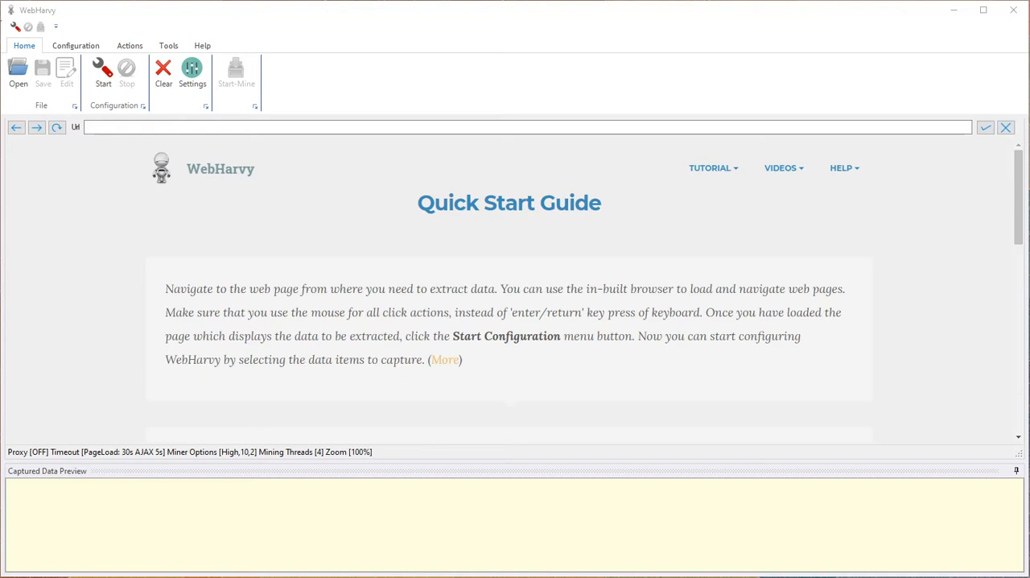
pyautogui.moveTo(329, 58)
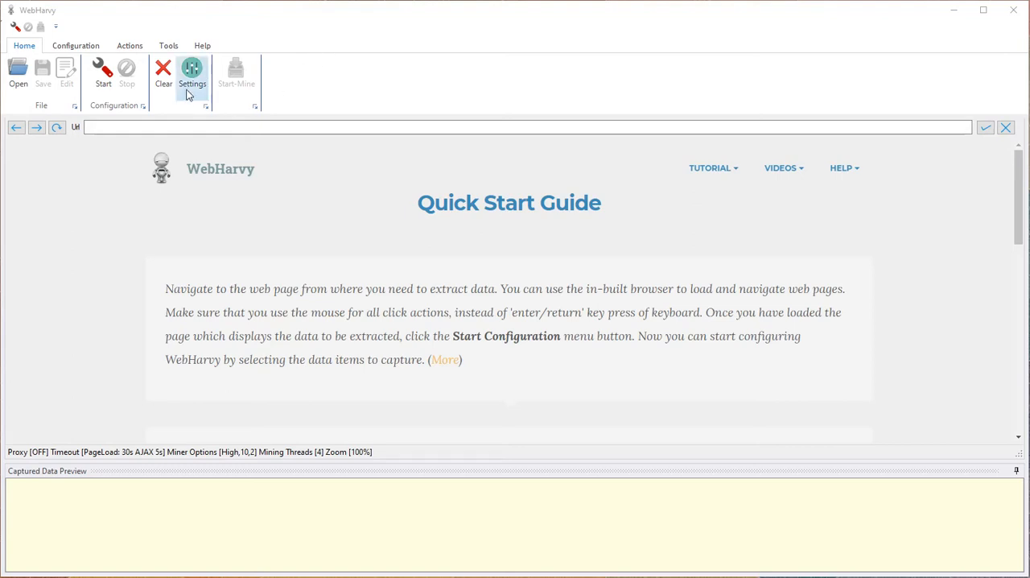
# Step: Set advanced miner options to one parallel thread and enable the separate browser engine for mining links
pyautogui.click(192, 72)
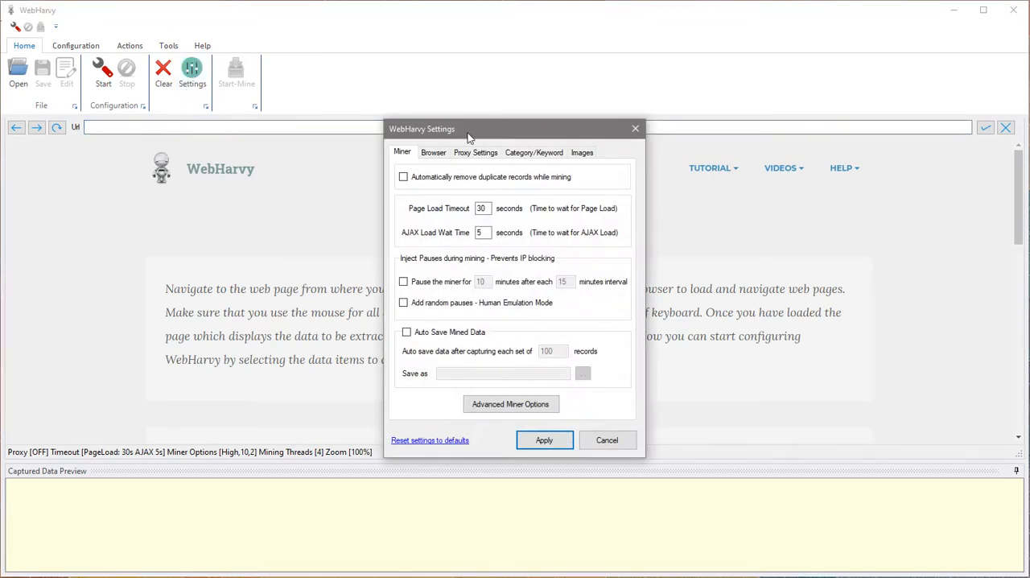
pyautogui.moveTo(467, 129); pyautogui.dragTo(378, 108)
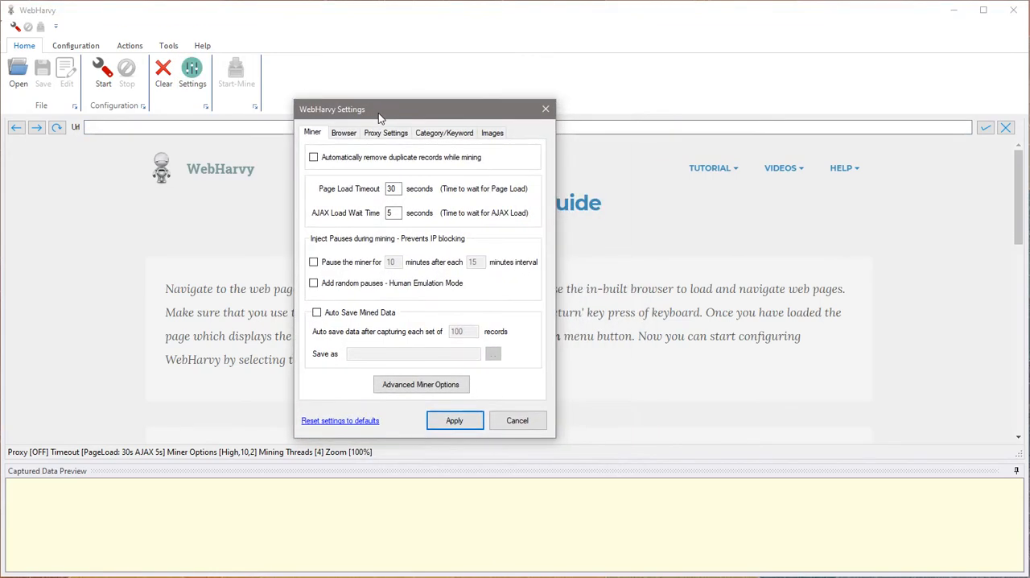
pyautogui.moveTo(296, 117)
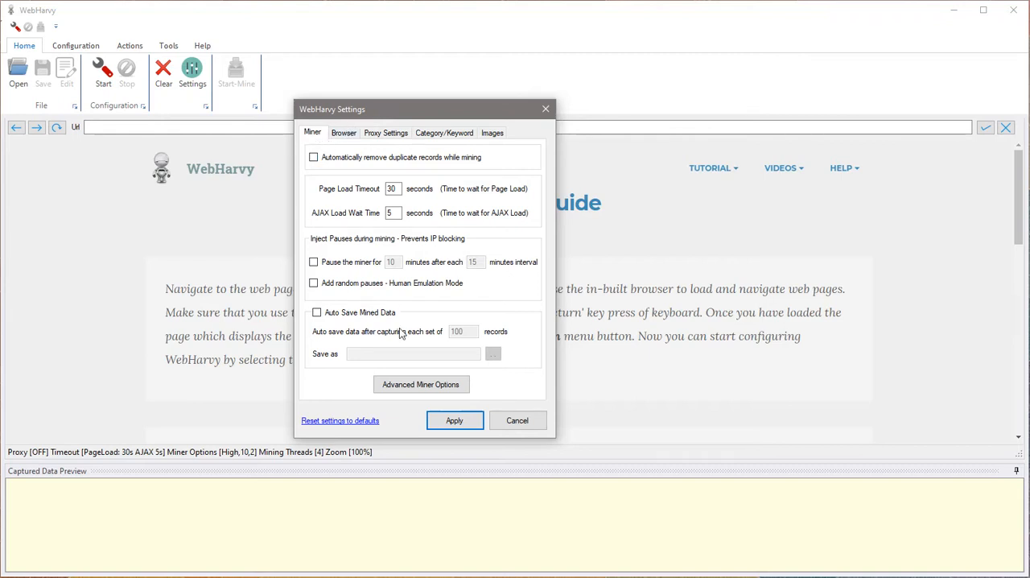
pyautogui.click(420, 384)
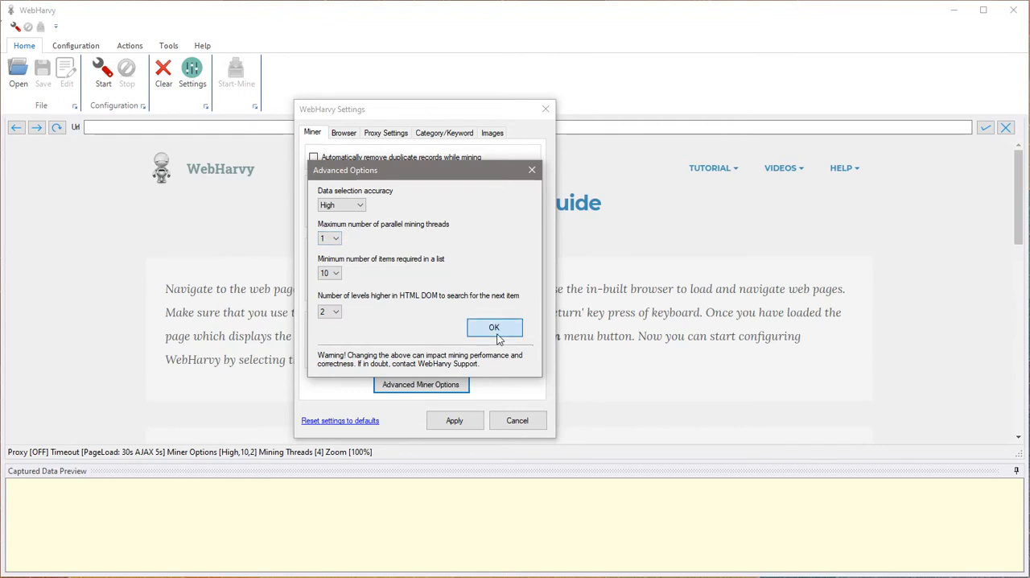
pyautogui.click(495, 328)
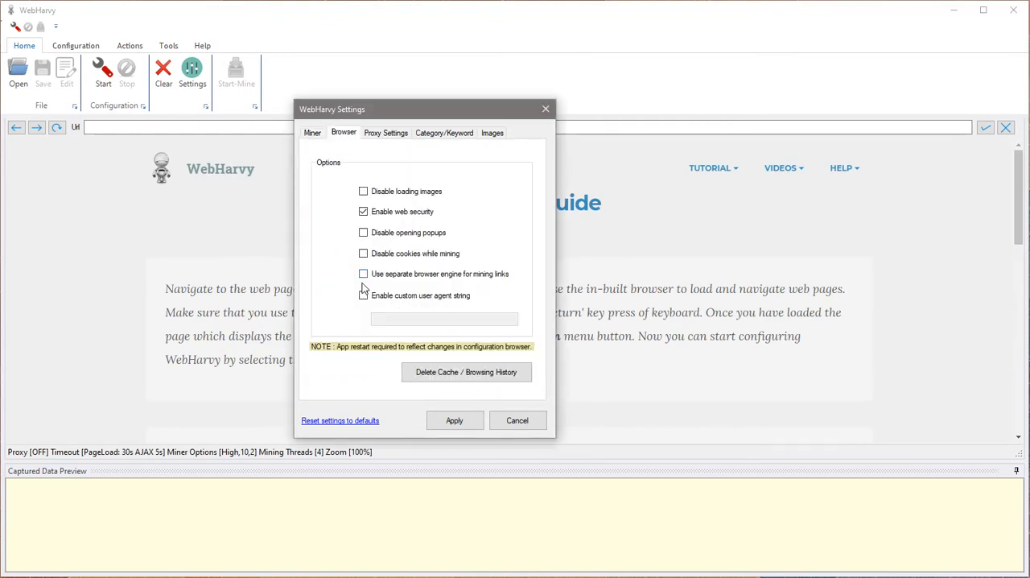
pyautogui.click(363, 274)
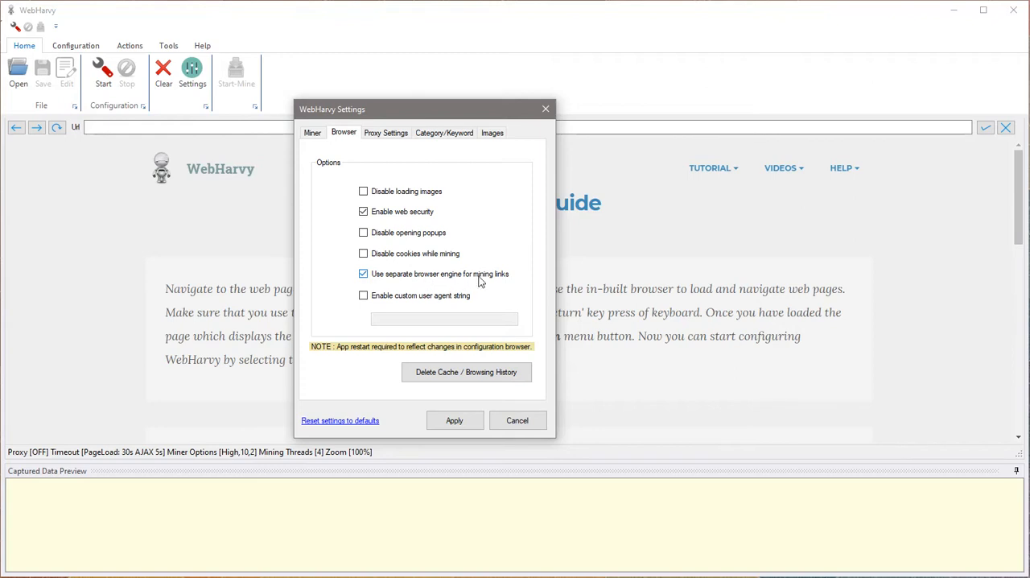
pyautogui.moveTo(454, 421)
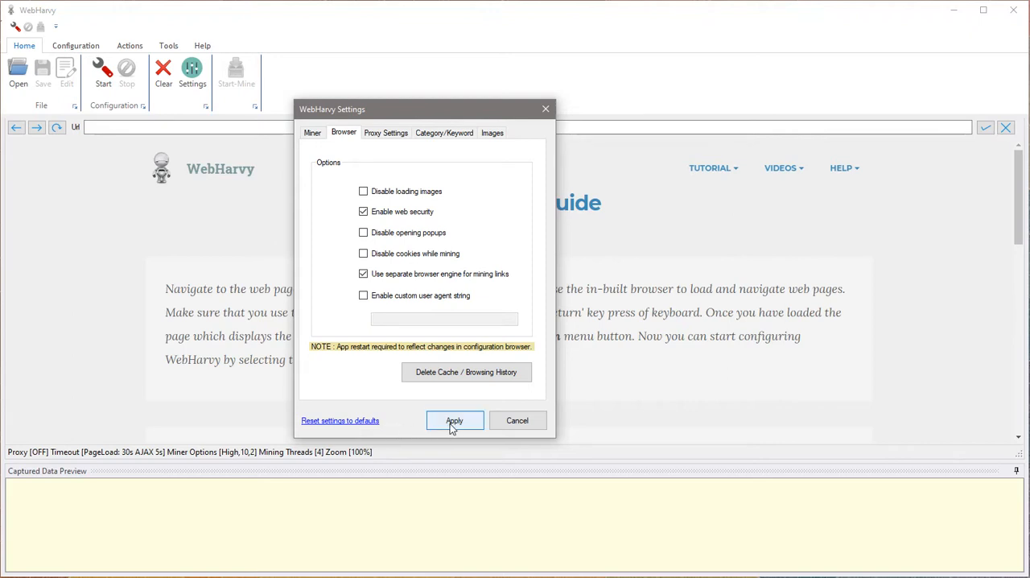
# Step: Apply the settings, then search 'tripadv' and browse to Tripadvisor's Chicago hotels listing
pyautogui.click(455, 420)
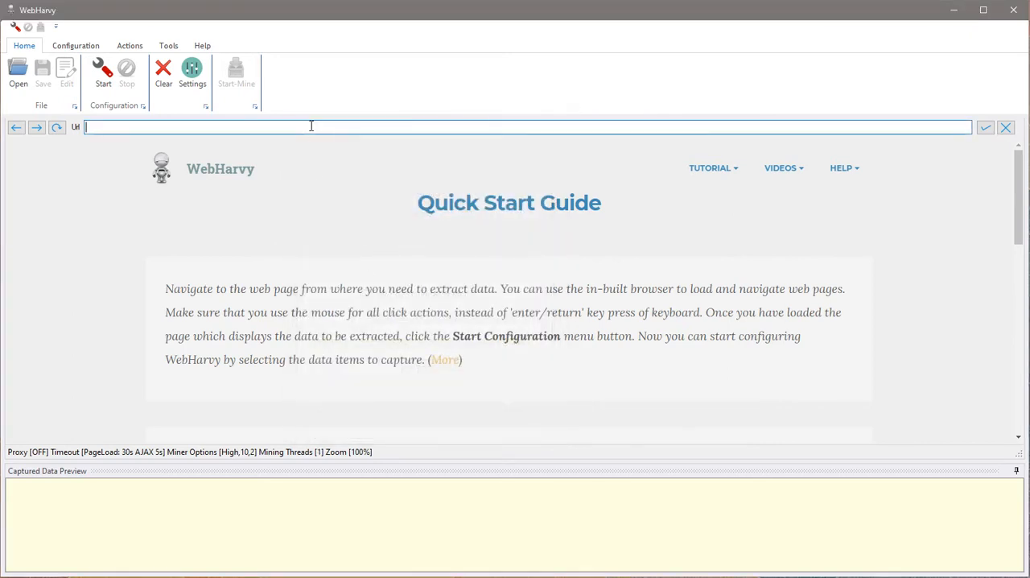
pyautogui.write('tripadvisor')
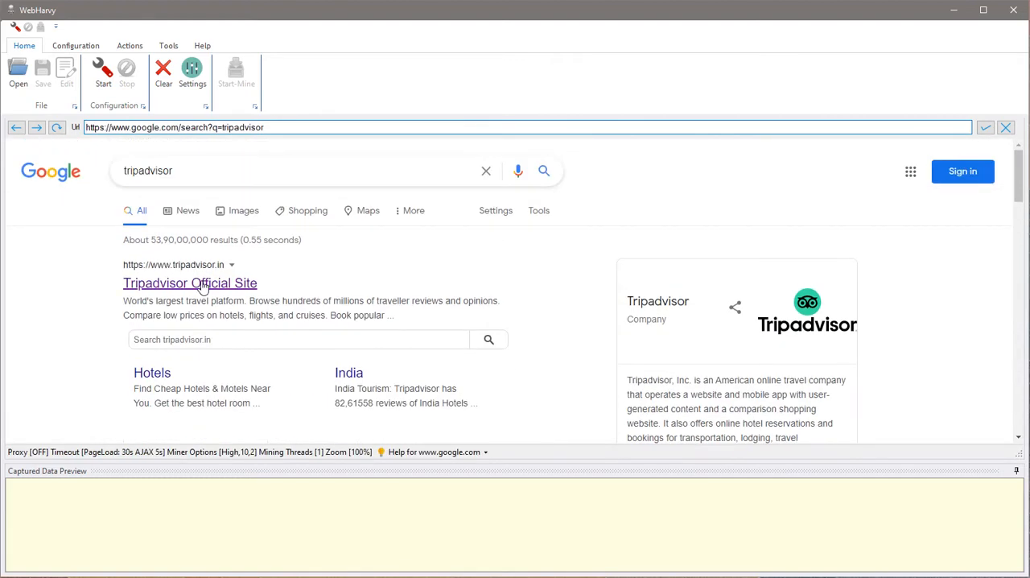
pyautogui.click(189, 283)
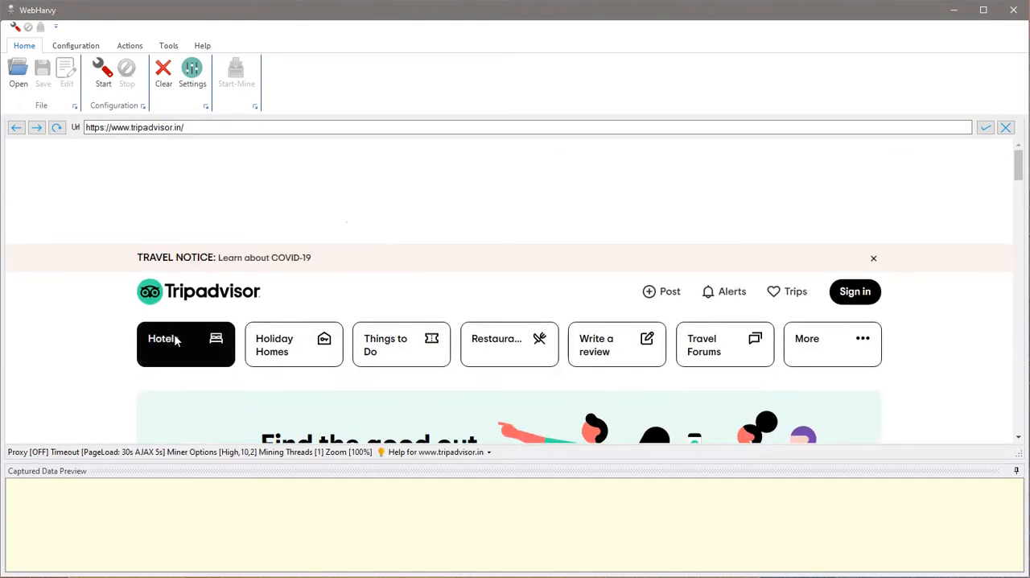
pyautogui.click(186, 344)
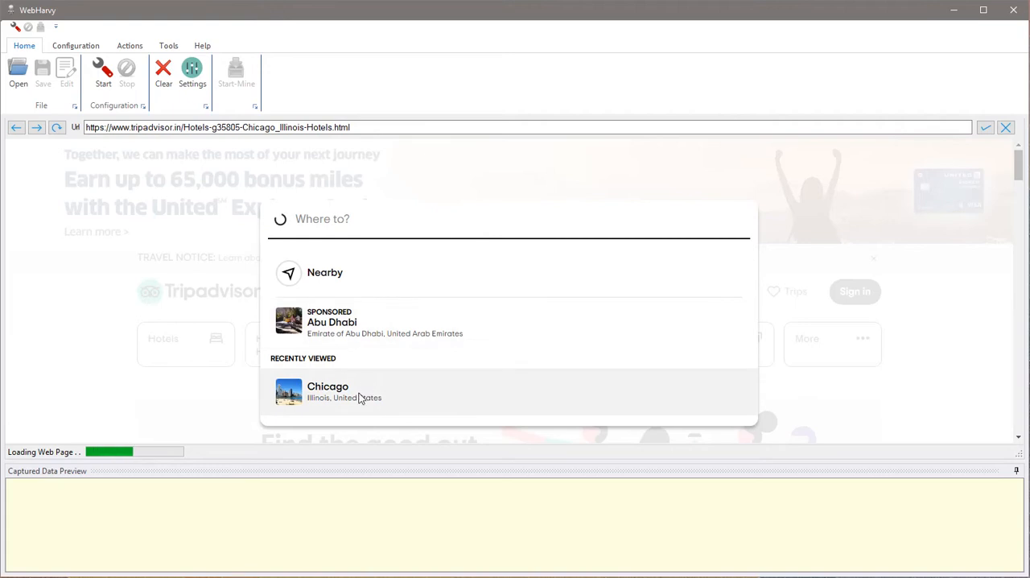
pyautogui.click(328, 391)
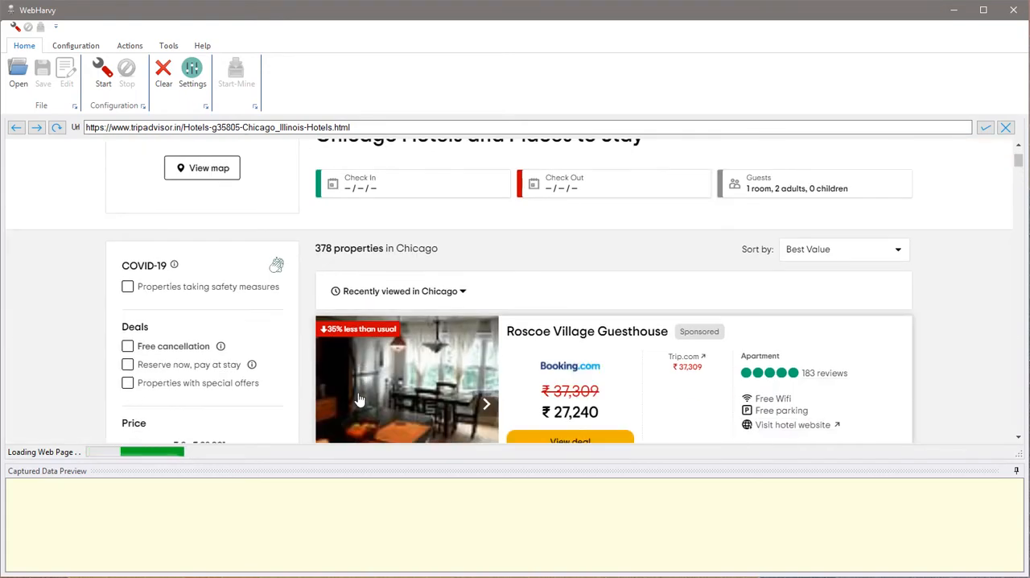
pyautogui.scroll(-3)
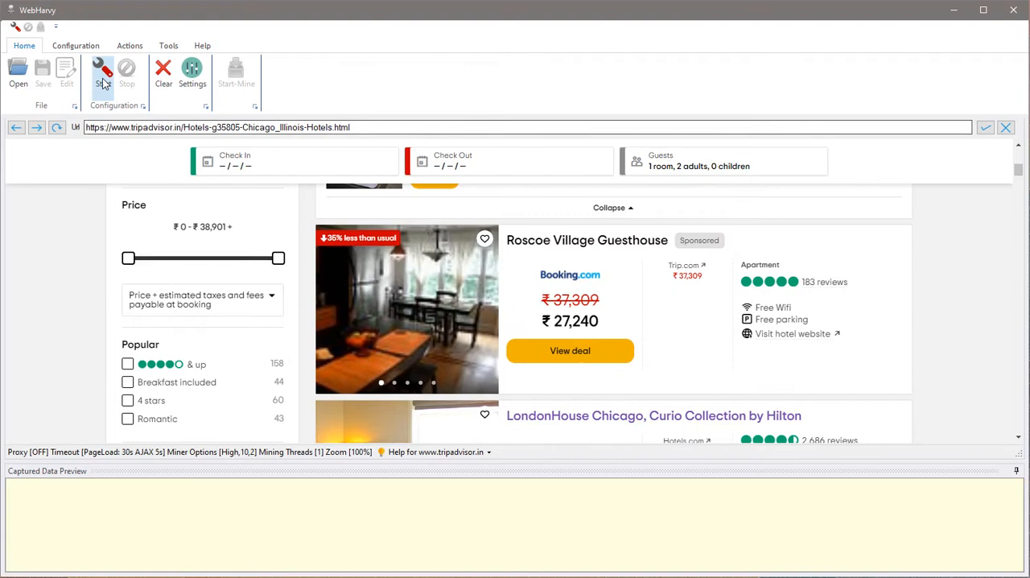
pyautogui.moveTo(102, 73)
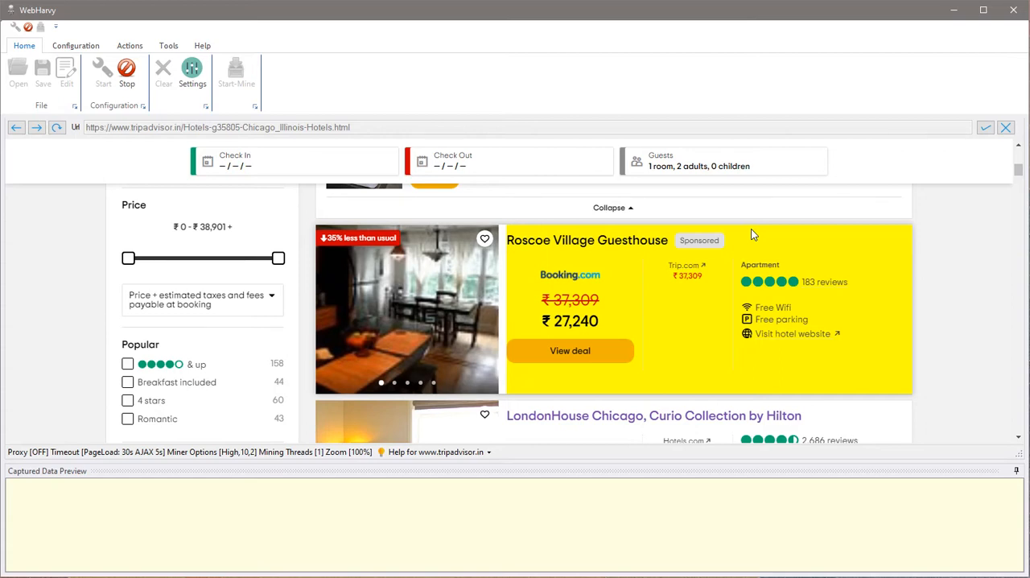
# Step: Add a Page > Scroll Down capture action to scroll the Chicago listing down
pyautogui.scroll(-3)
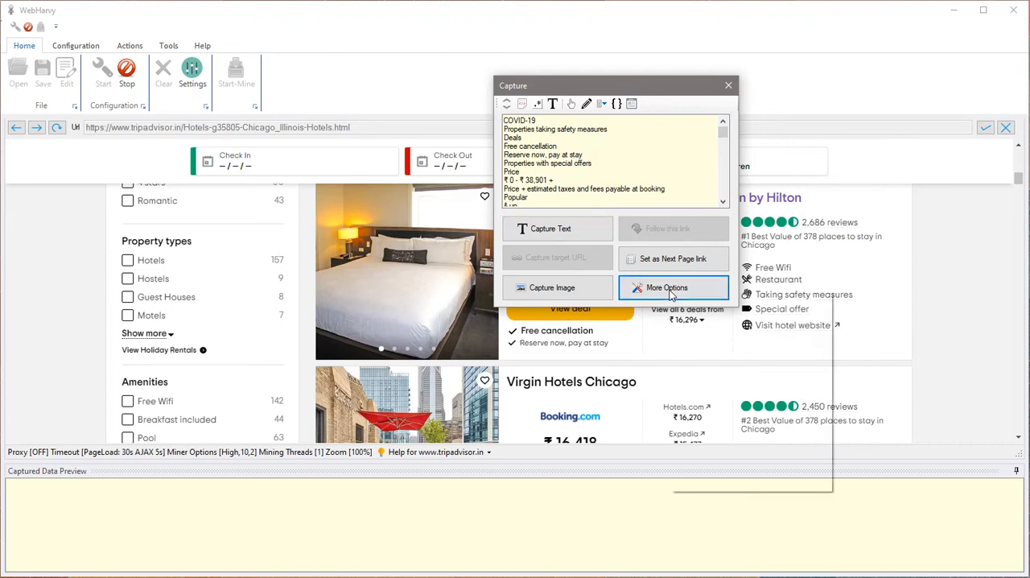
pyautogui.click(667, 287)
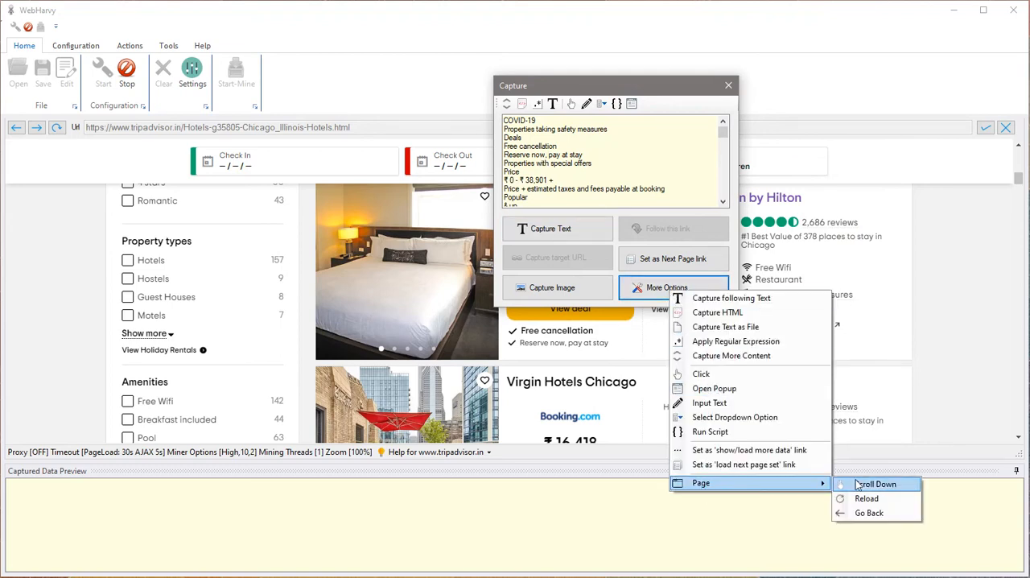
pyautogui.click(876, 484)
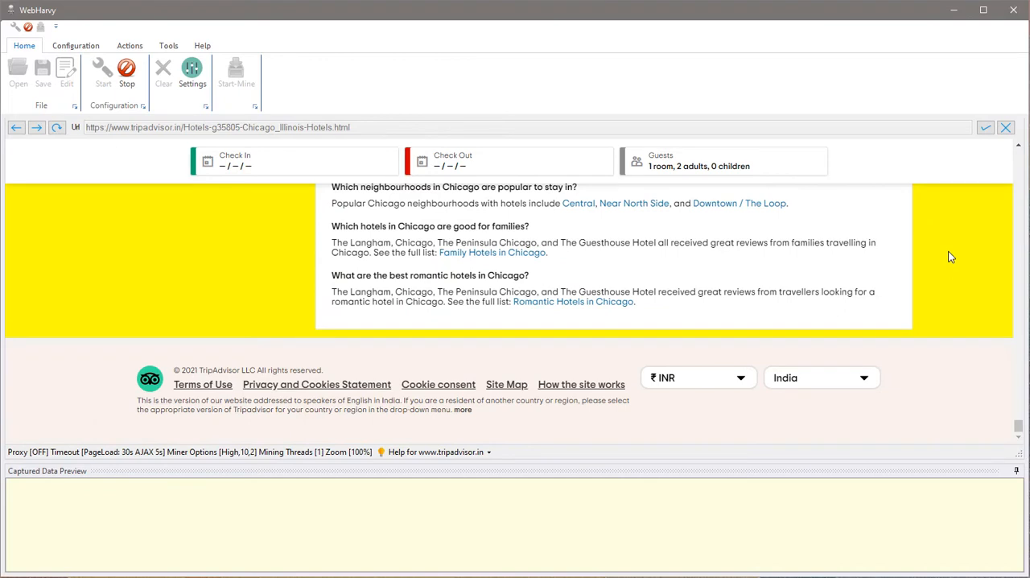
# Step: Set the Next link below the hotel list as the next-page link
pyautogui.scroll(-3)
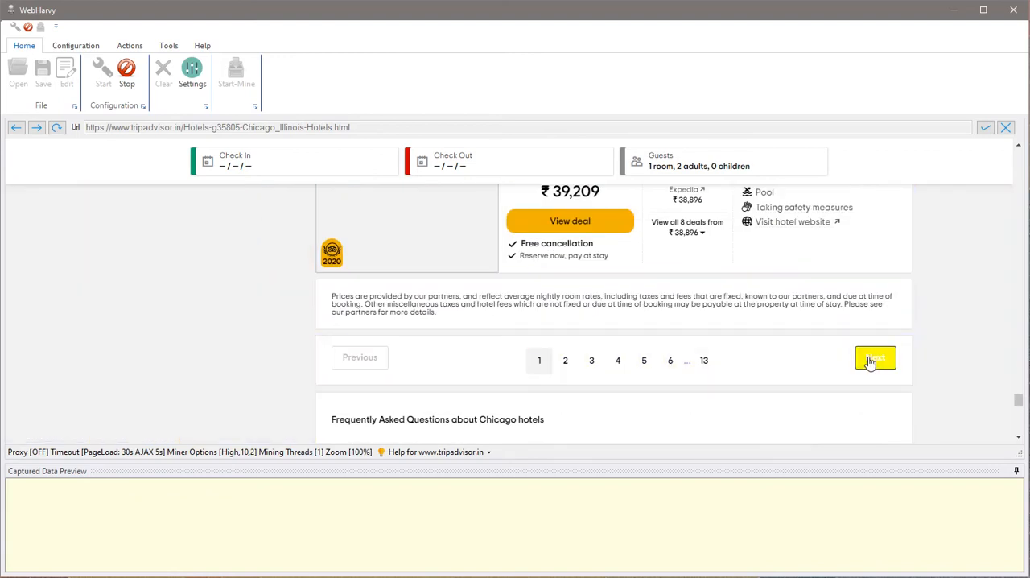
pyautogui.click(875, 358)
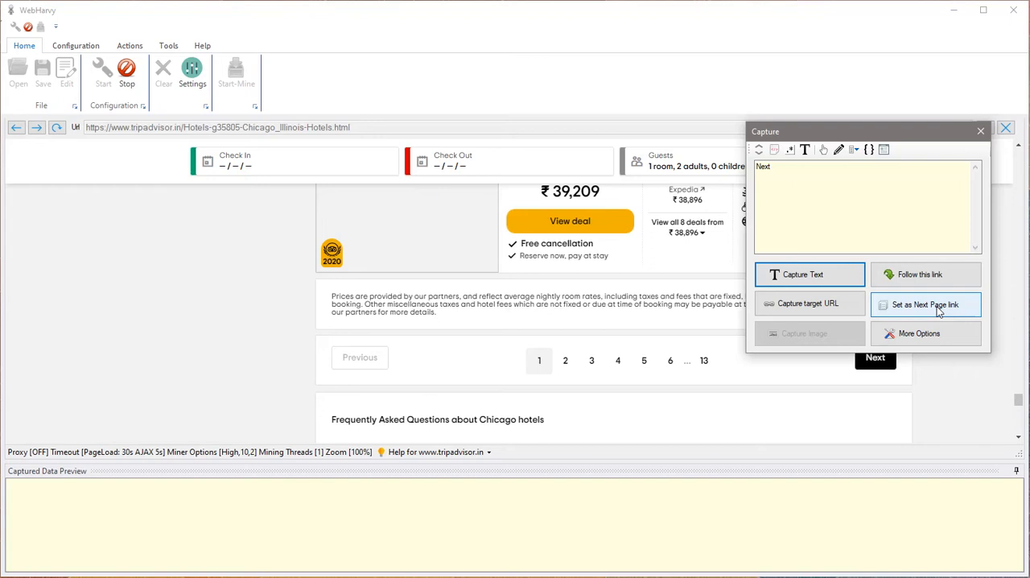
pyautogui.click(924, 305)
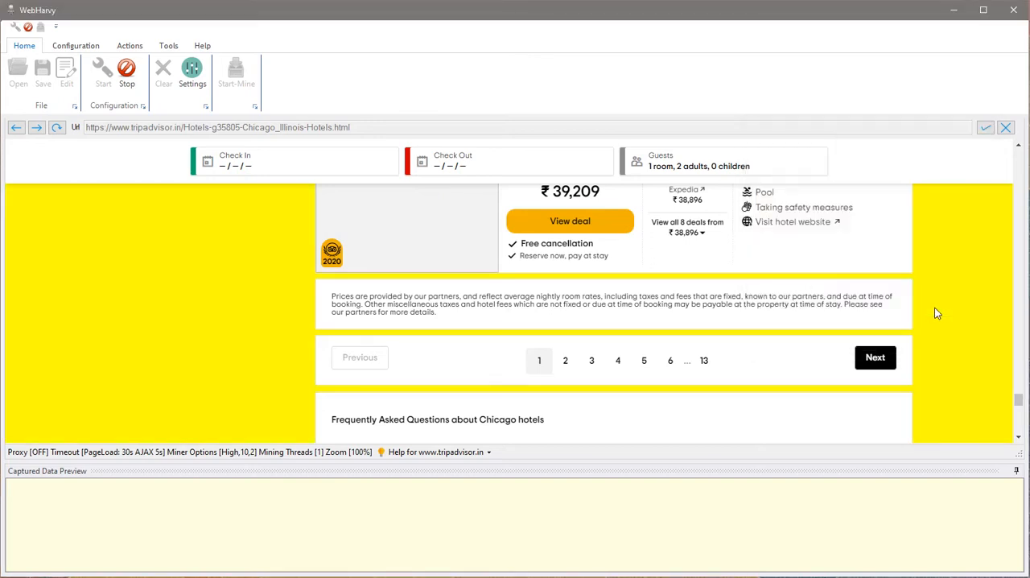
pyautogui.click(644, 360)
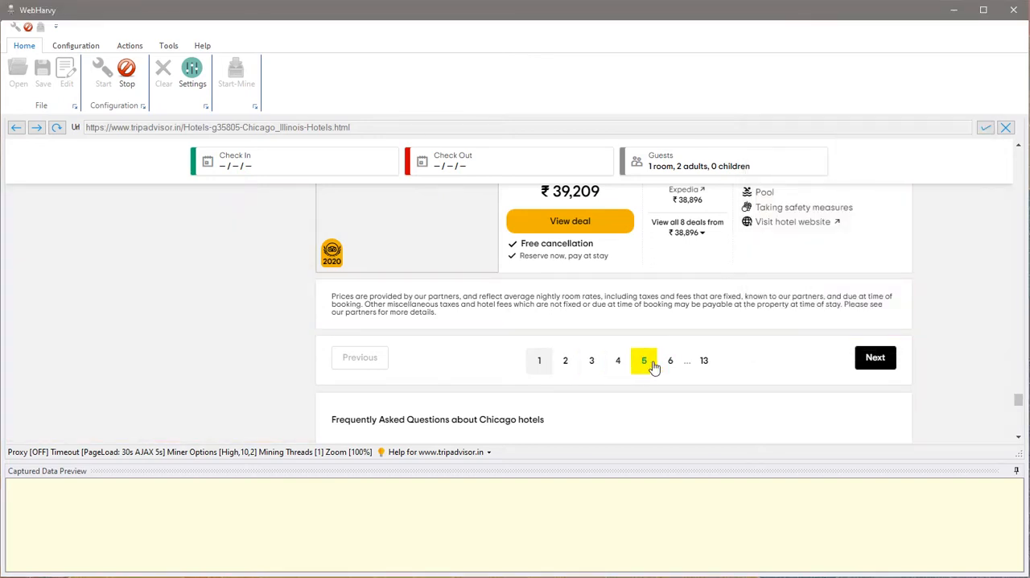
pyautogui.click(643, 359)
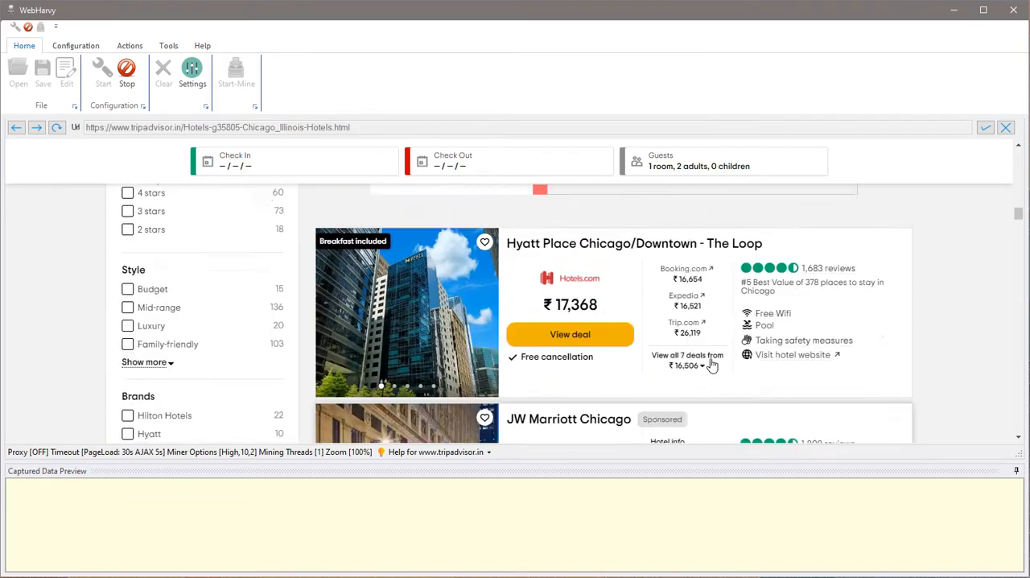
# Step: Capture the LondonHouse Chicago hotel name as text in a Name field
pyautogui.scroll(-3)
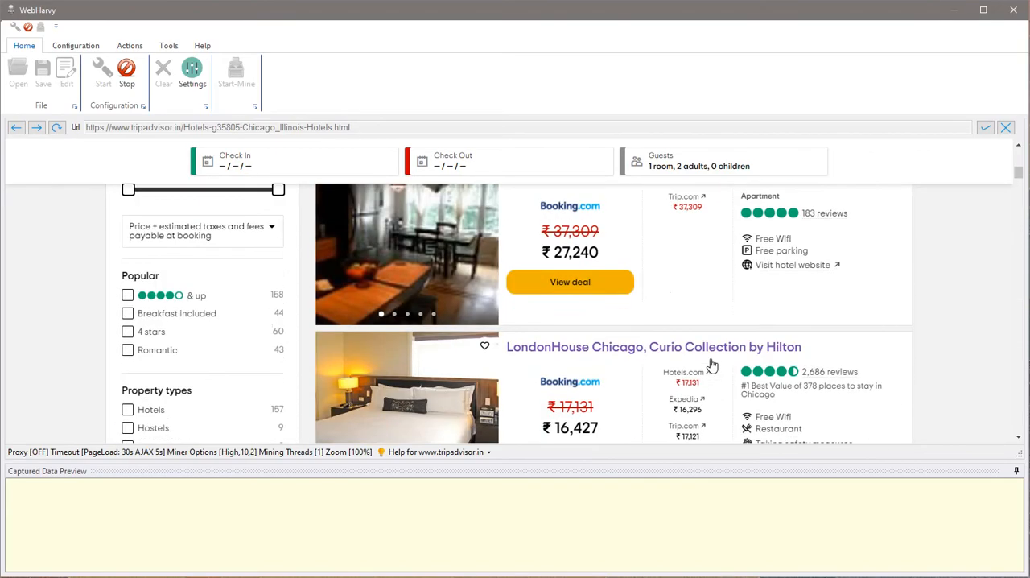
pyautogui.scroll(-3)
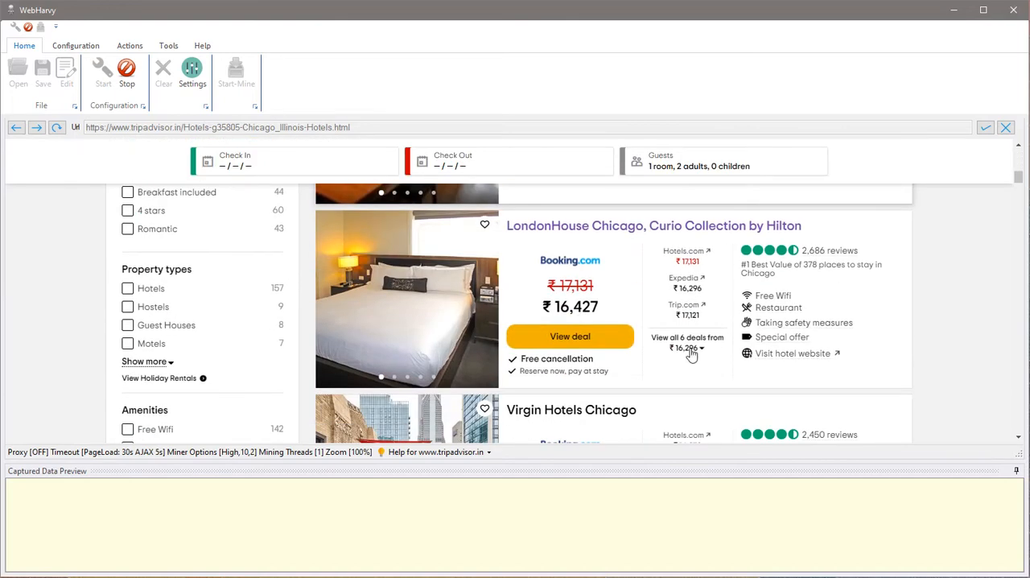
pyautogui.click(654, 225)
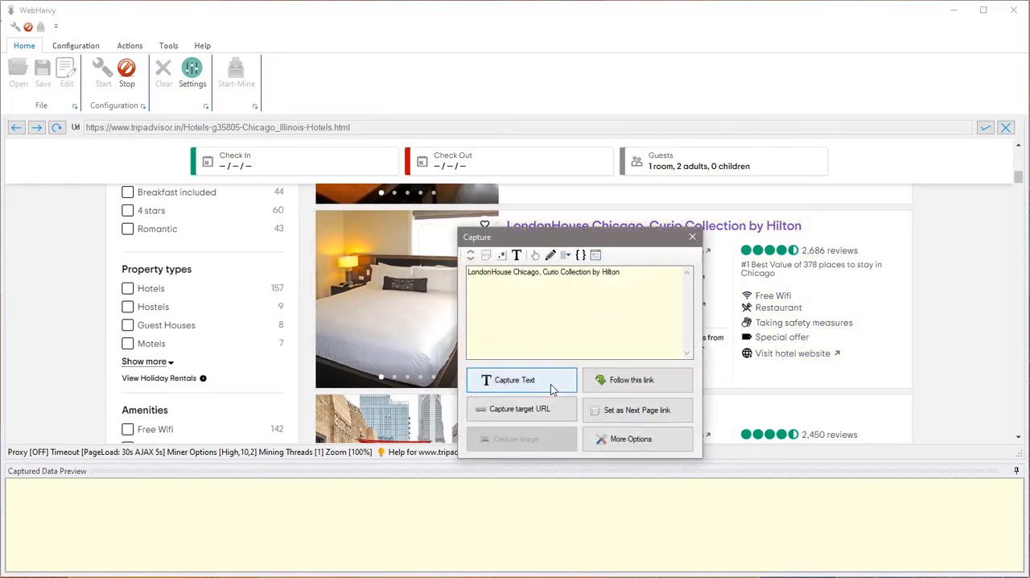
pyautogui.click(522, 379)
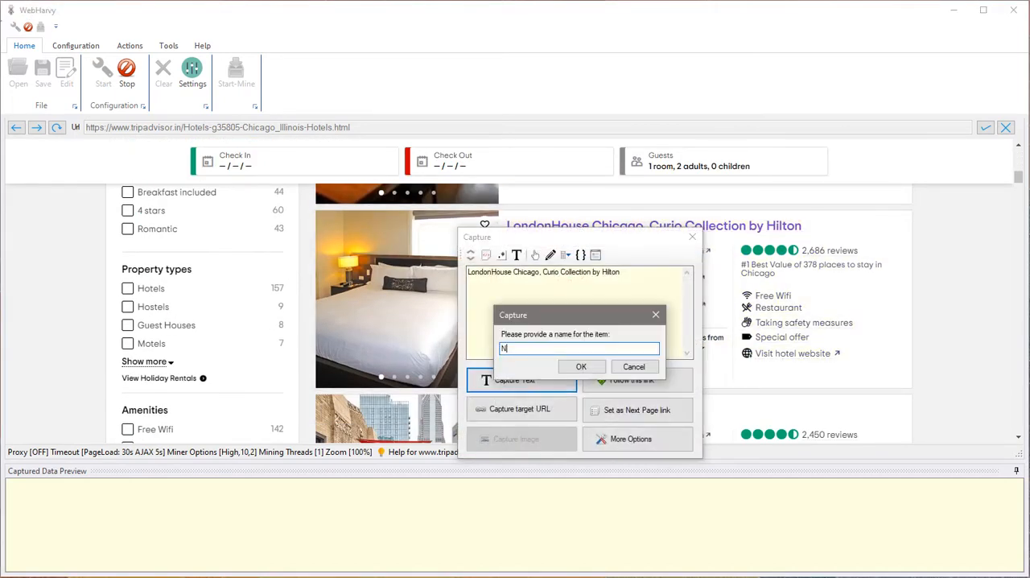
pyautogui.click(581, 367)
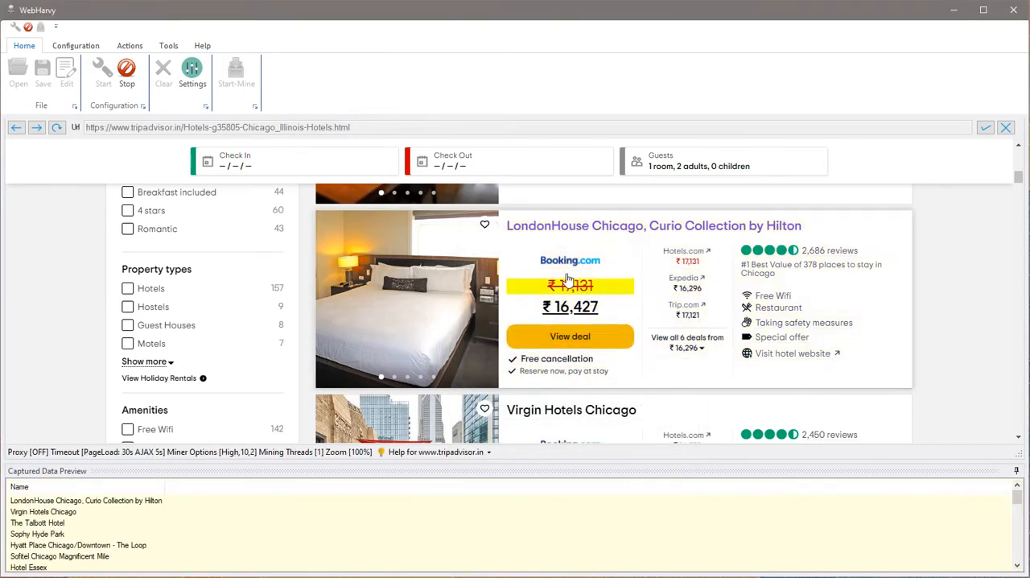
# Step: Capture the hotel name's target URL in a URL field
pyautogui.click(654, 226)
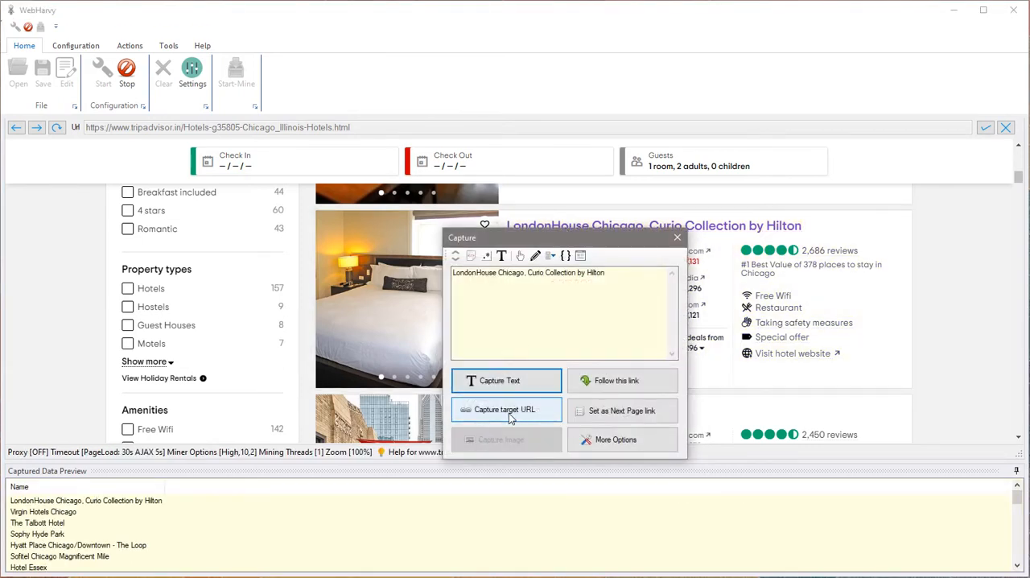
pyautogui.click(507, 410)
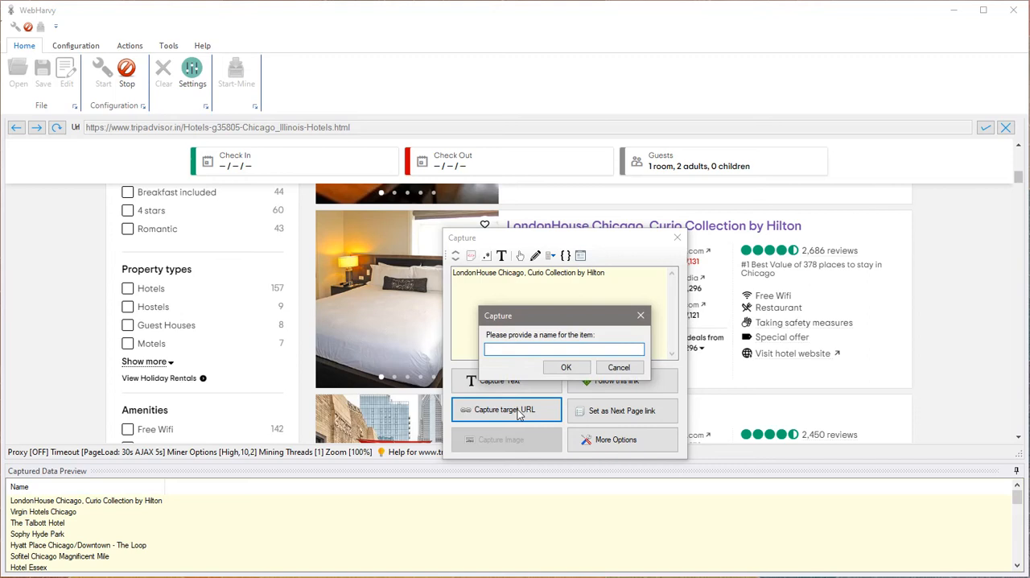
pyautogui.click(566, 367)
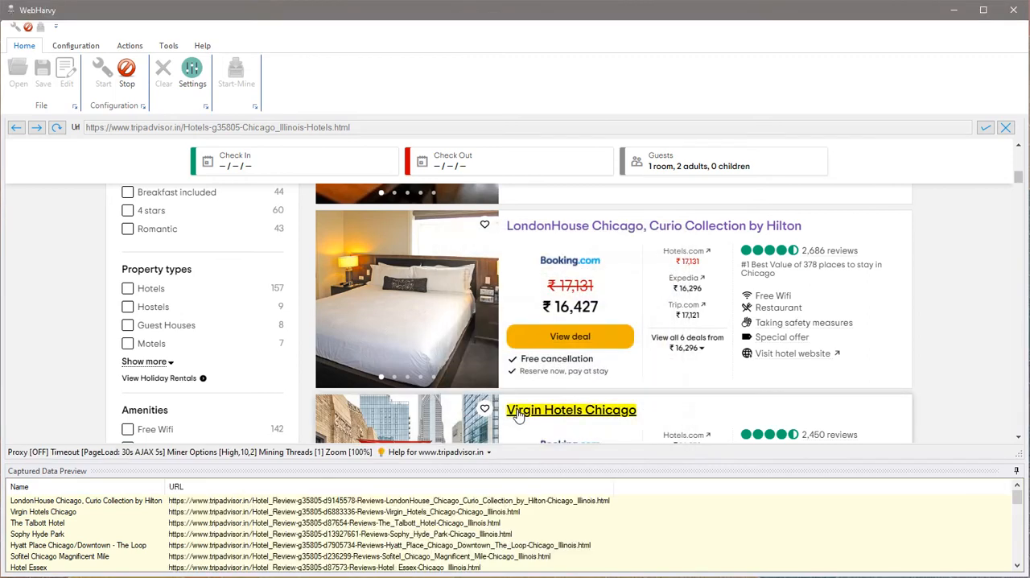
# Step: Follow the LondonHouse hotel link to its detail page
pyautogui.click(571, 410)
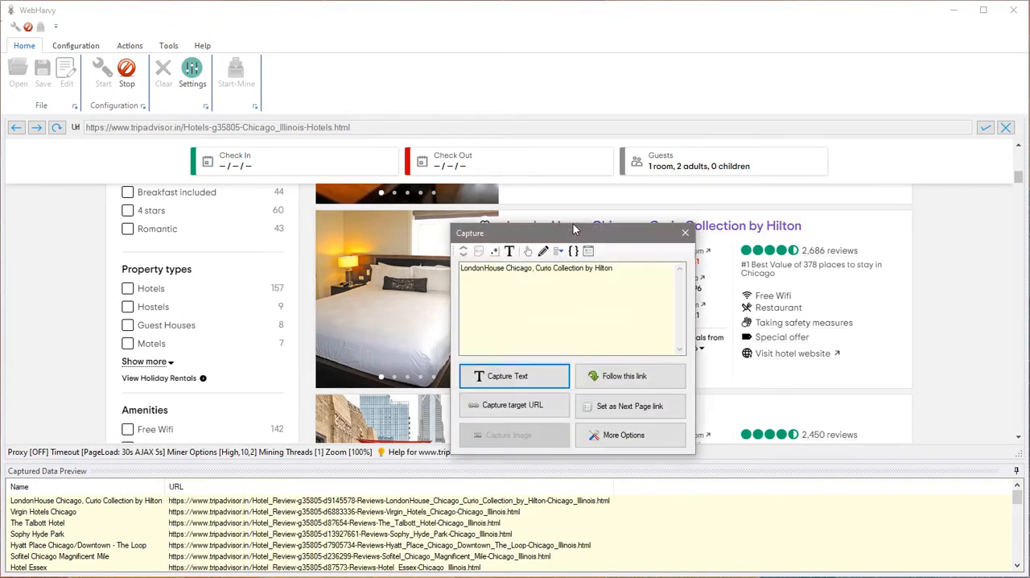
pyautogui.moveTo(575, 232); pyautogui.dragTo(488, 110)
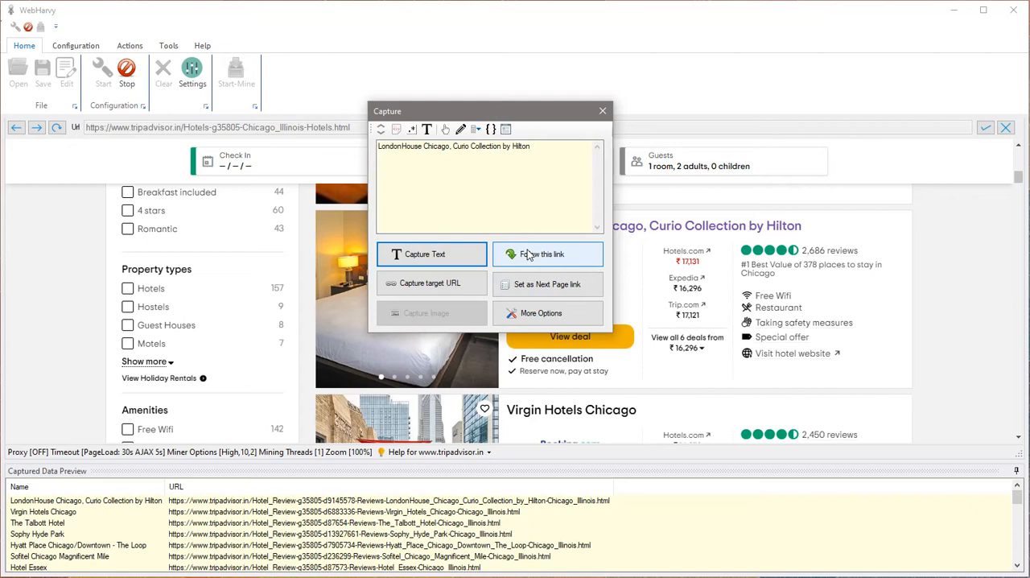
pyautogui.click(548, 254)
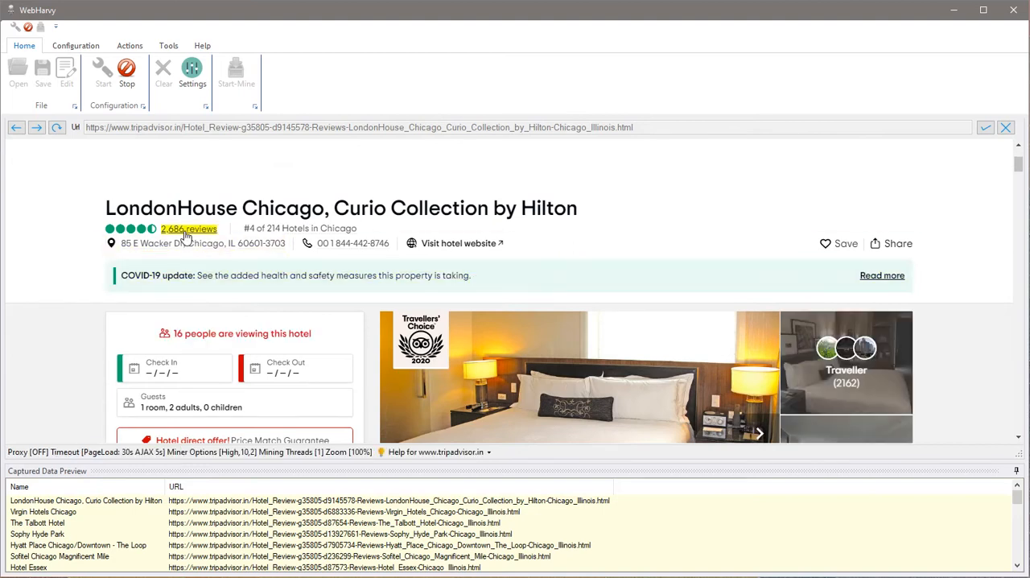
# Step: Capture the review count, ranking and street address as text fields
pyautogui.click(189, 229)
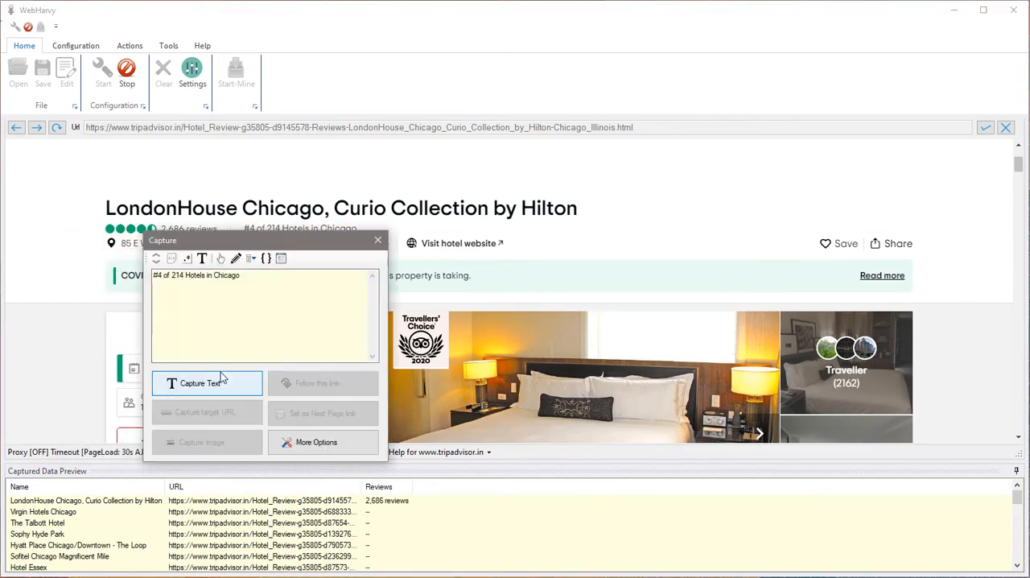
pyautogui.click(206, 383)
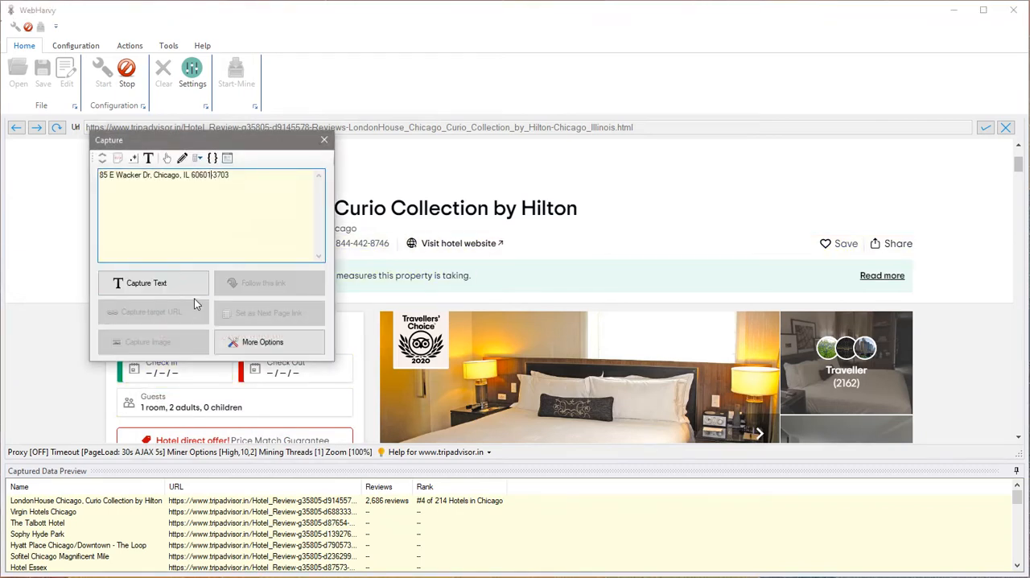
pyautogui.click(145, 283)
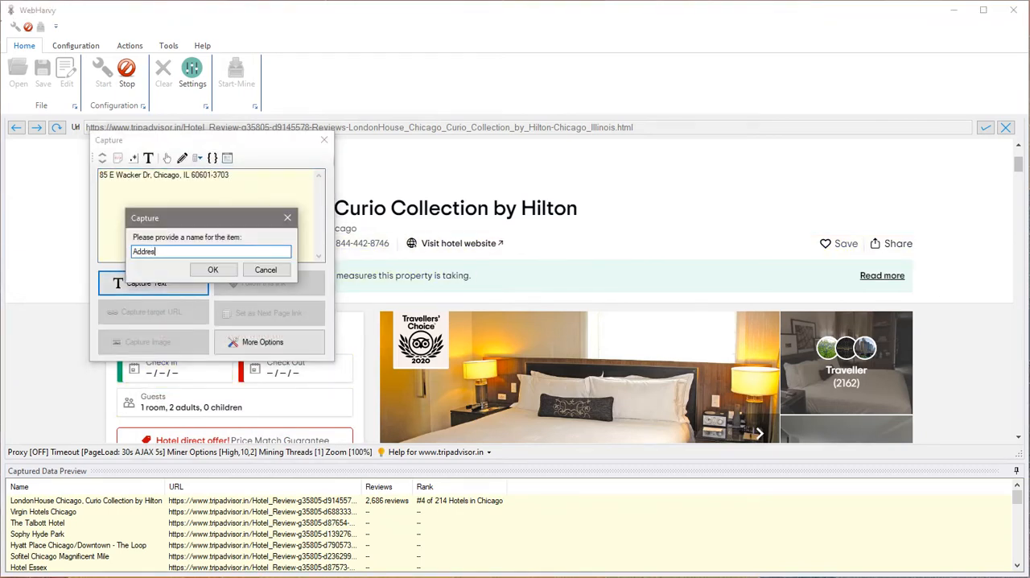
pyautogui.click(213, 269)
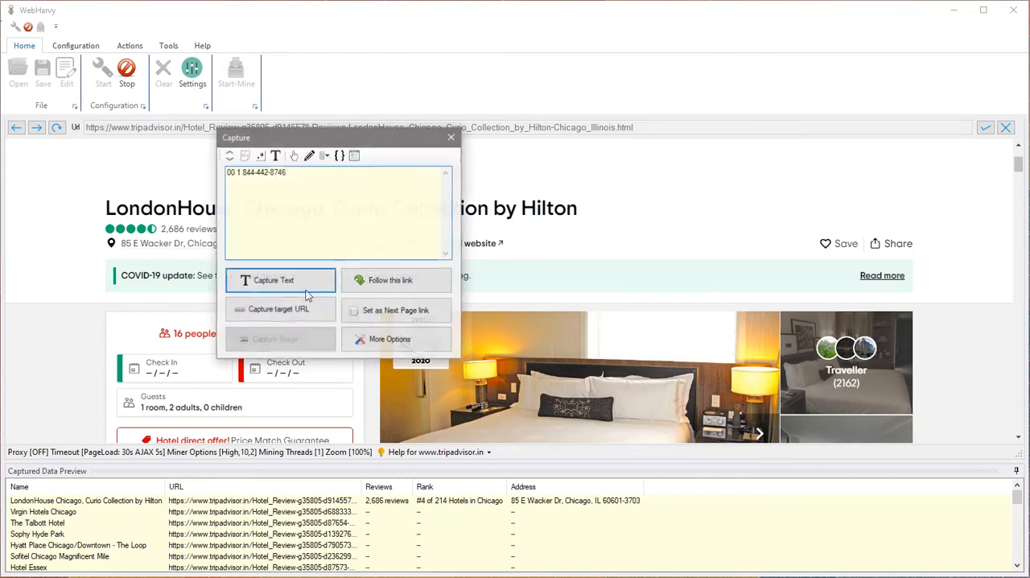
# Step: Capture the phone number as Phone and the hotel website link as website
pyautogui.click(280, 280)
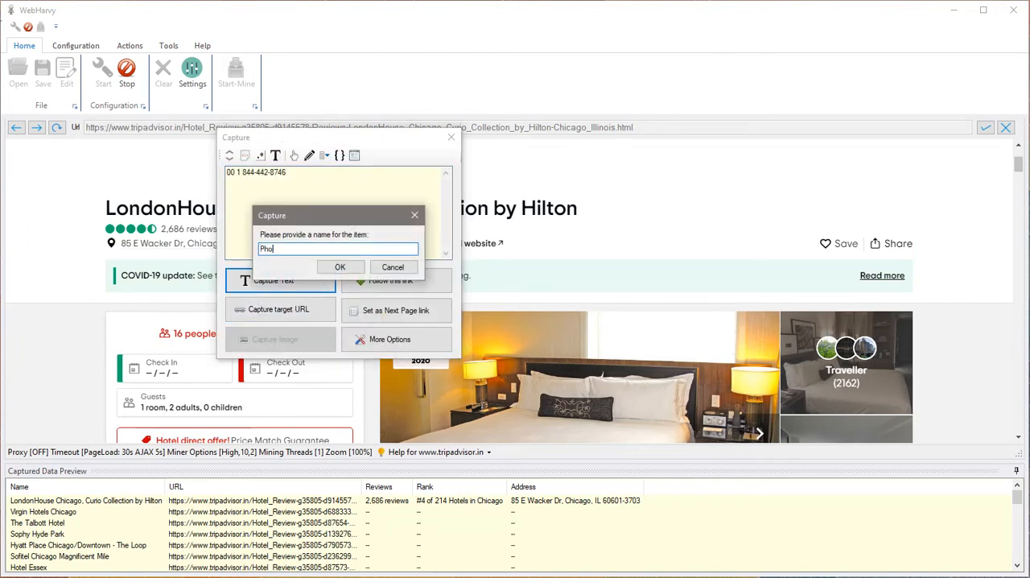
pyautogui.click(339, 267)
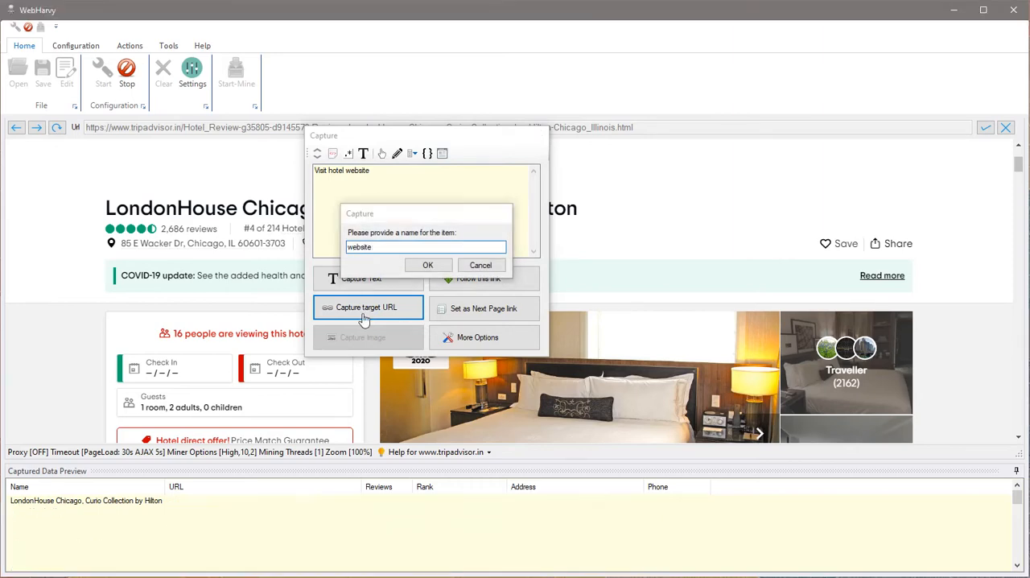
pyautogui.click(428, 265)
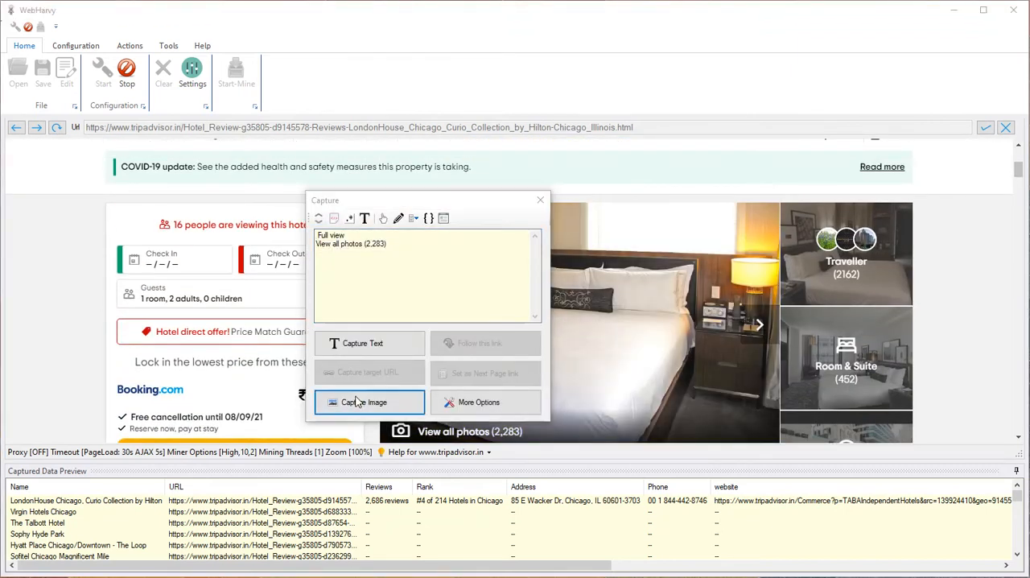
# Step: Capture the main hotel photo as an 'Images' field
pyautogui.click(363, 402)
pyautogui.write('Images')
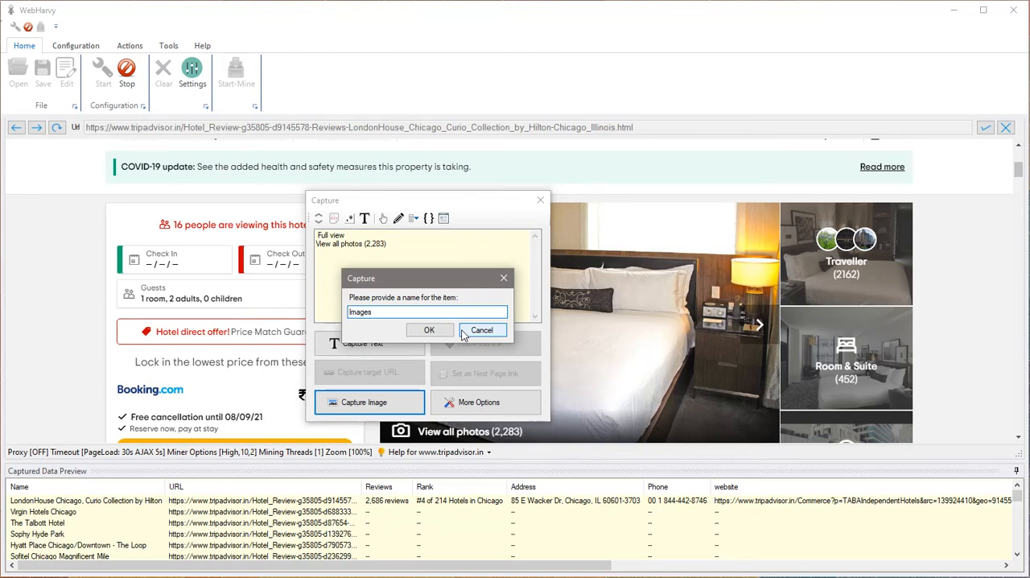
pyautogui.click(429, 330)
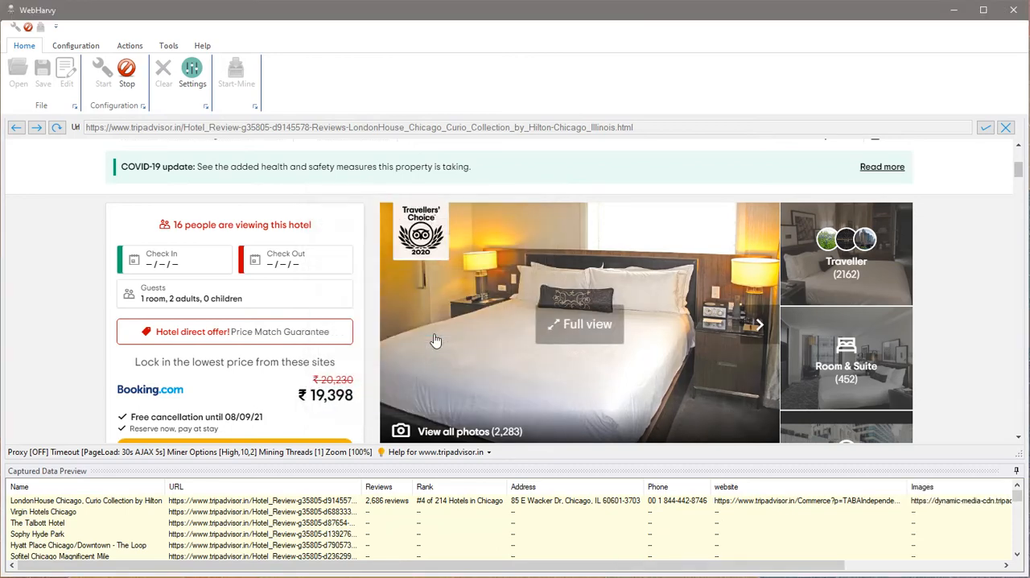
# Step: Capture the text under the Property amenities heading as a named amenities field
pyautogui.scroll(-3)
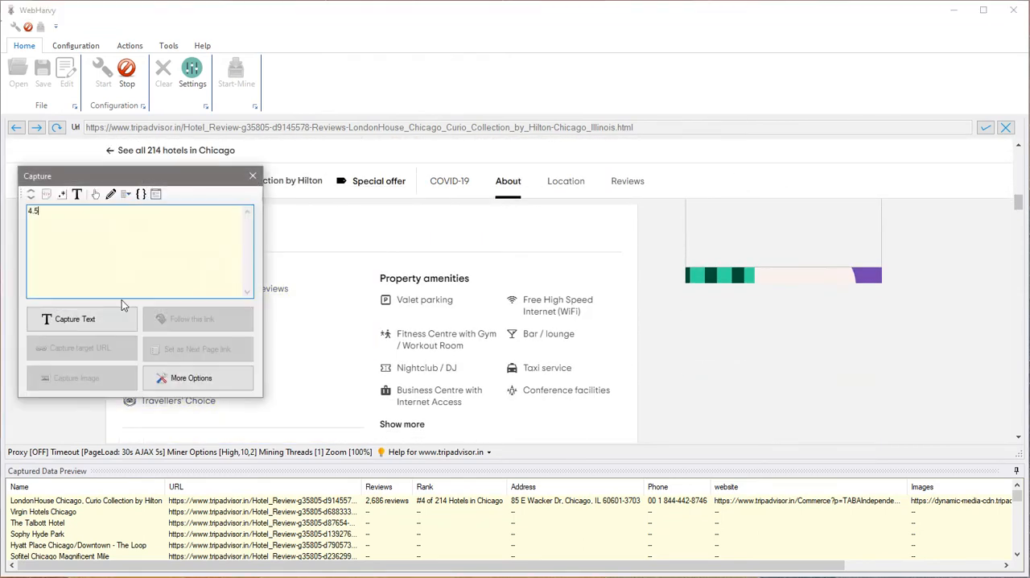
pyautogui.click(74, 319)
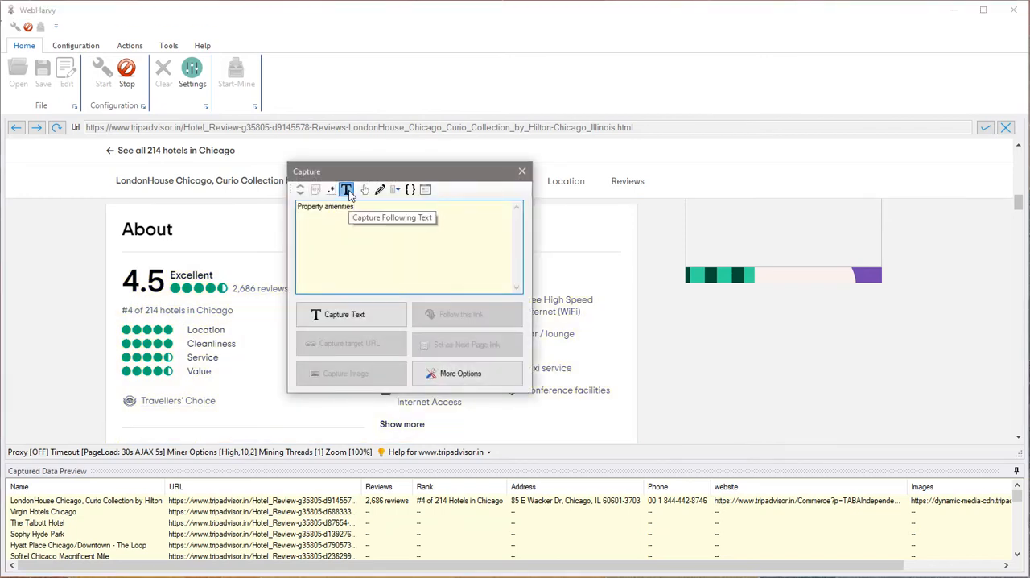
pyautogui.click(346, 189)
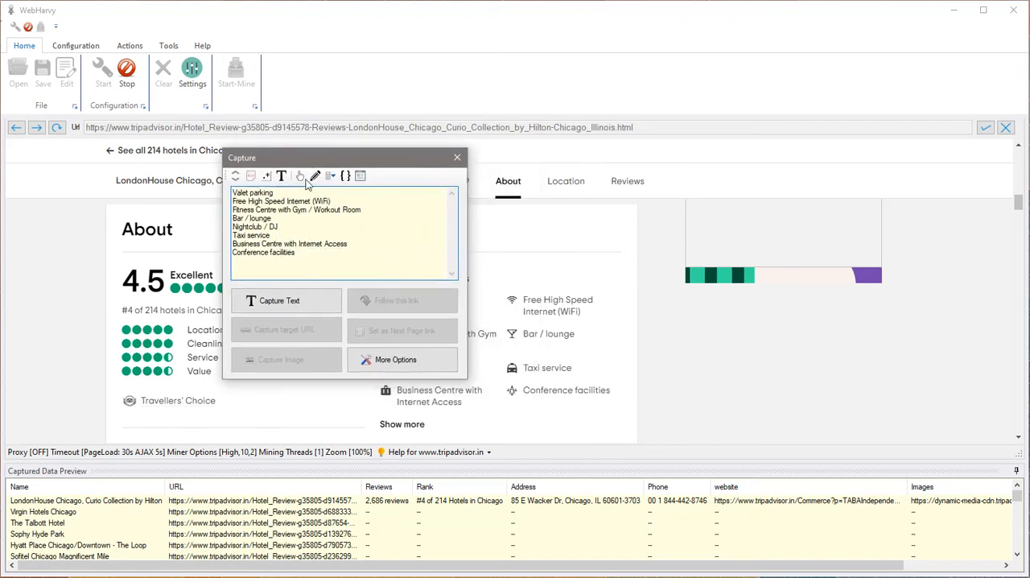
pyautogui.click(280, 301)
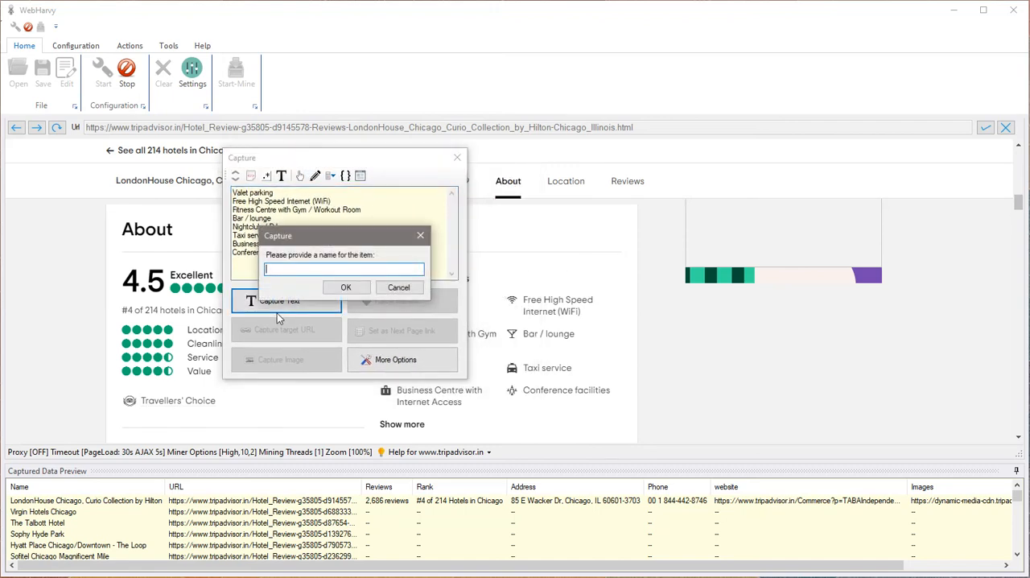
pyautogui.write('A')
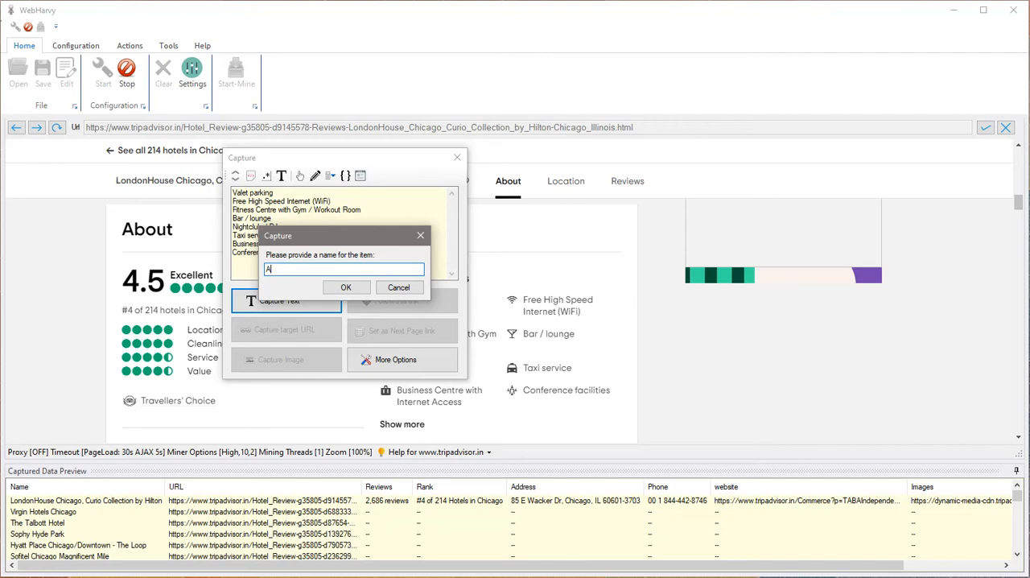
pyautogui.click(346, 287)
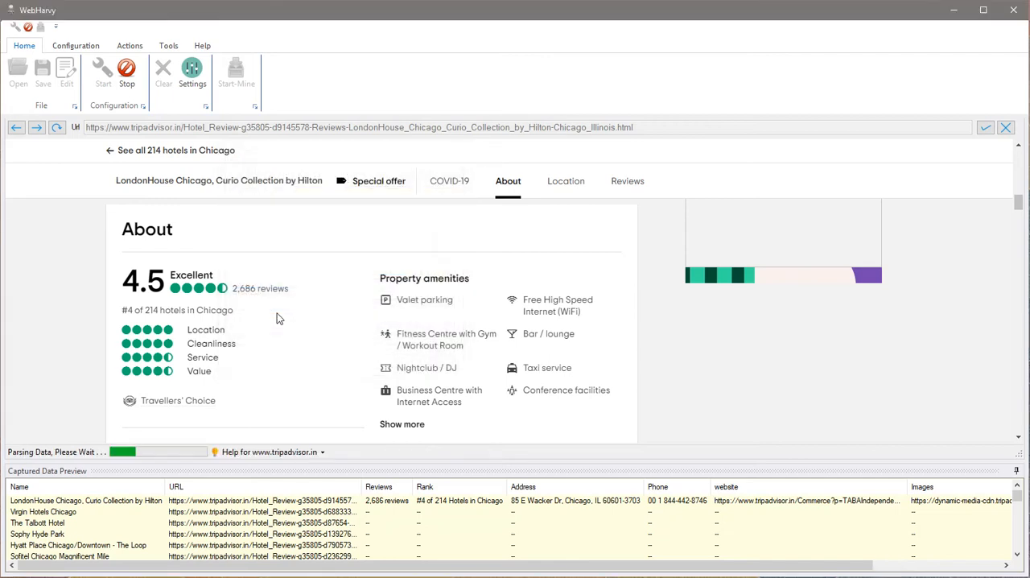
# Step: Select the full Room features list and capture it as a named features text field
pyautogui.scroll(-3)
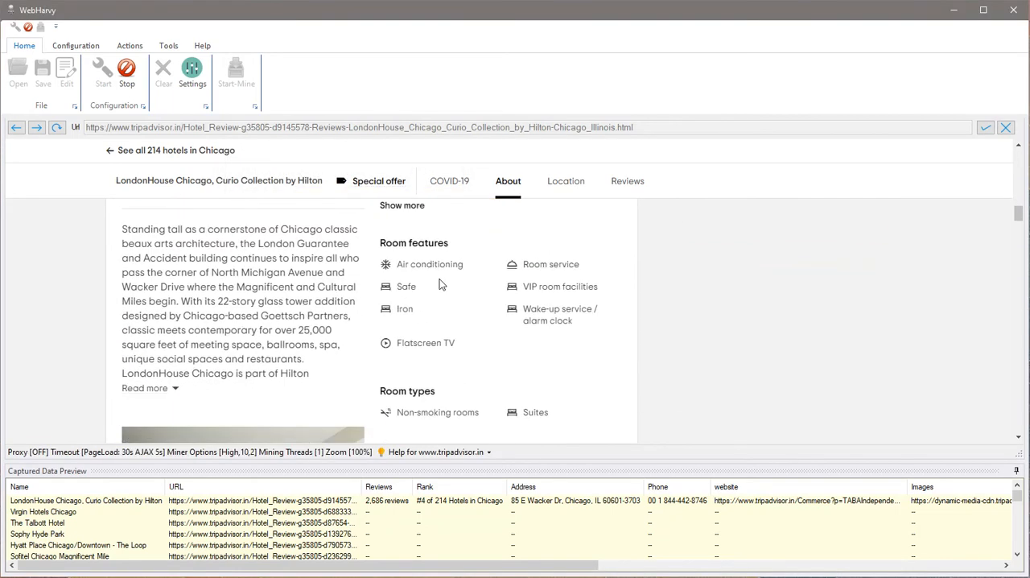
pyautogui.click(414, 242)
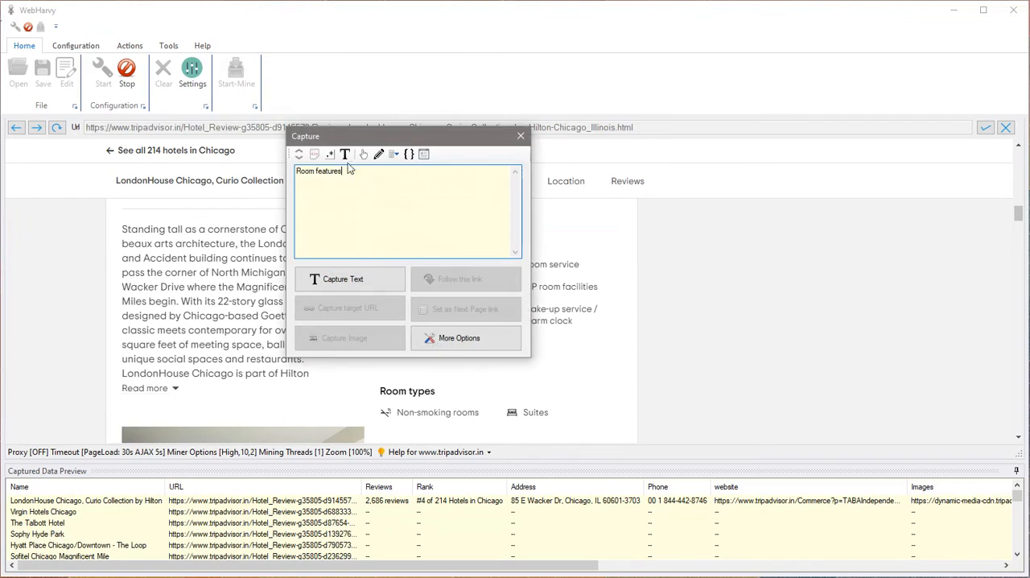
pyautogui.click(349, 279)
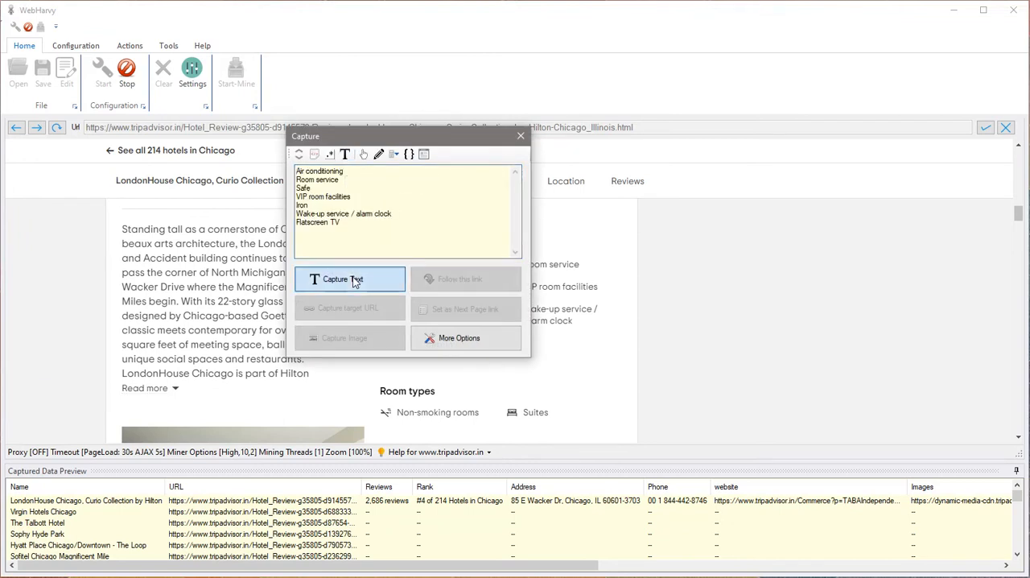
pyautogui.click(349, 279)
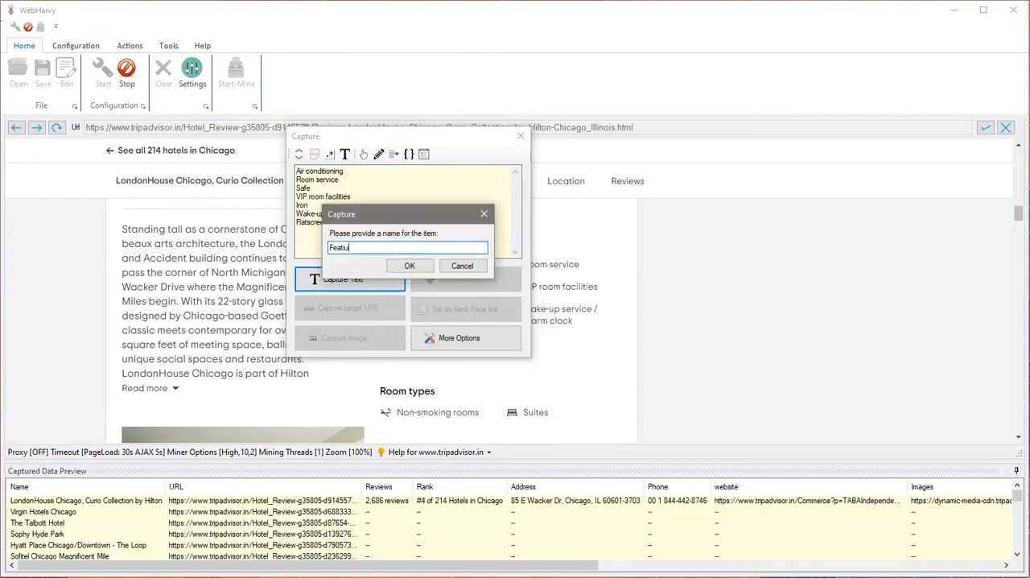
pyautogui.click(408, 265)
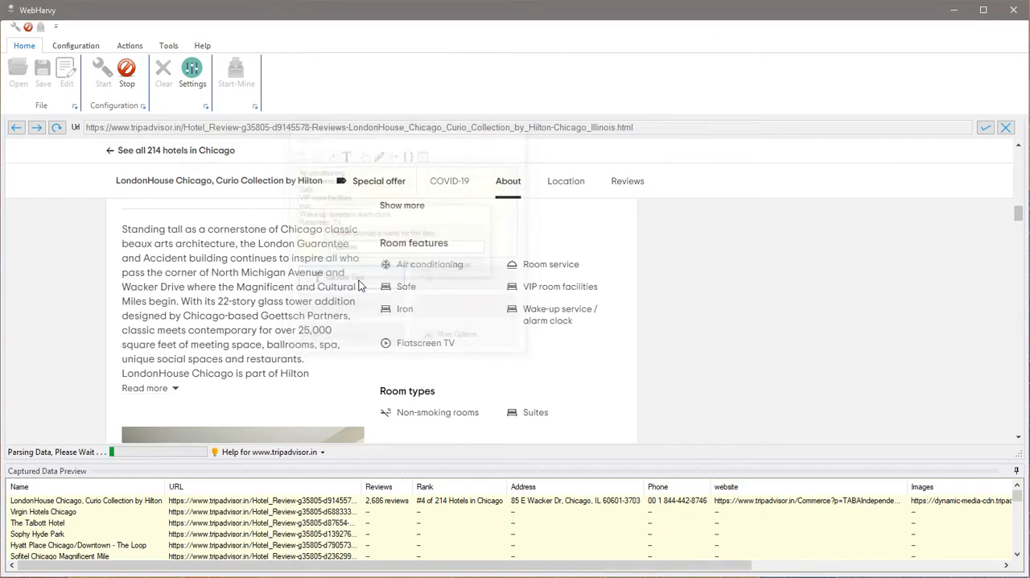
# Step: Dismiss the capture for the room types section and scroll further down
pyautogui.click(408, 390)
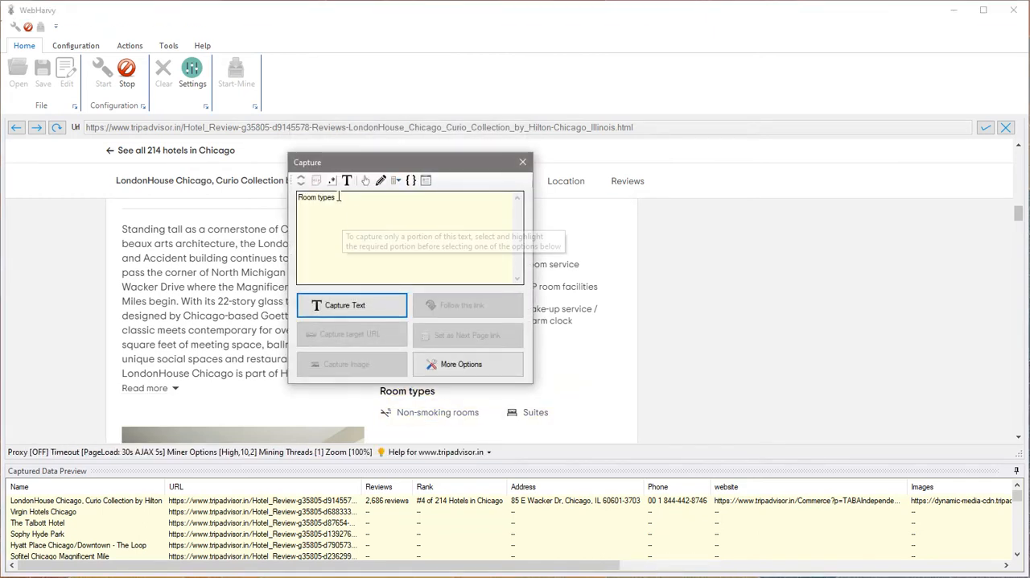
pyautogui.click(351, 304)
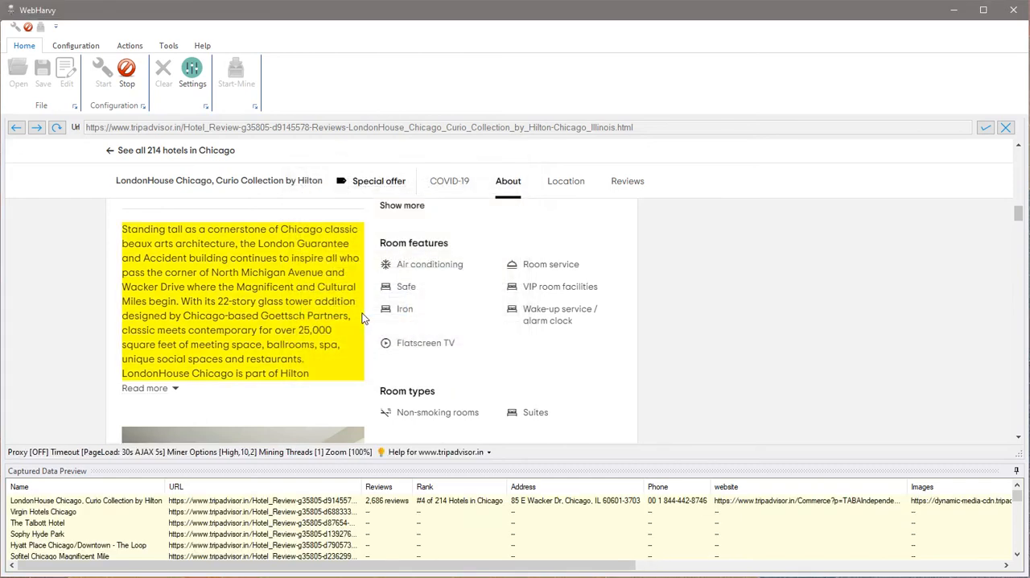
pyautogui.scroll(-3)
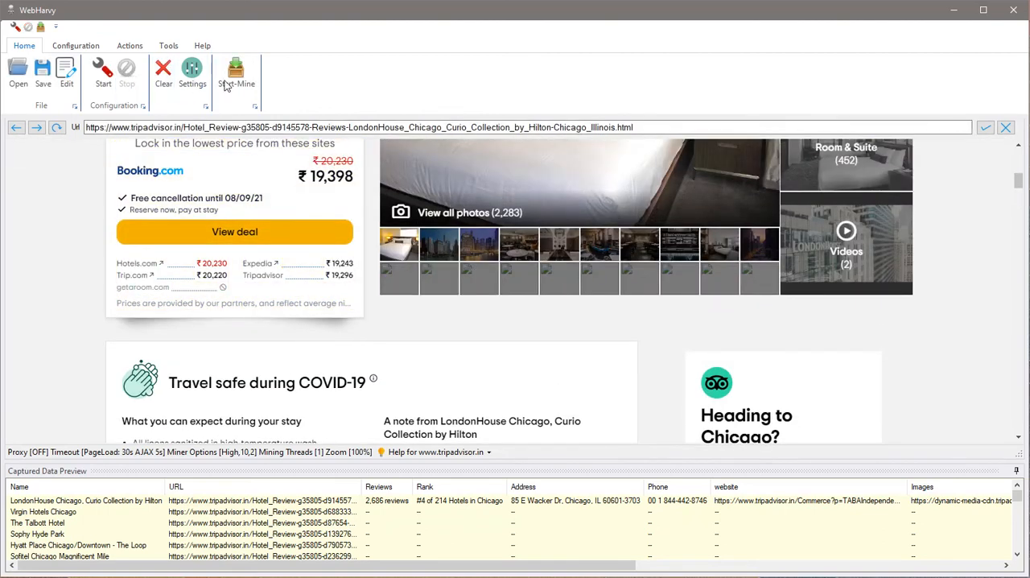
pyautogui.click(236, 73)
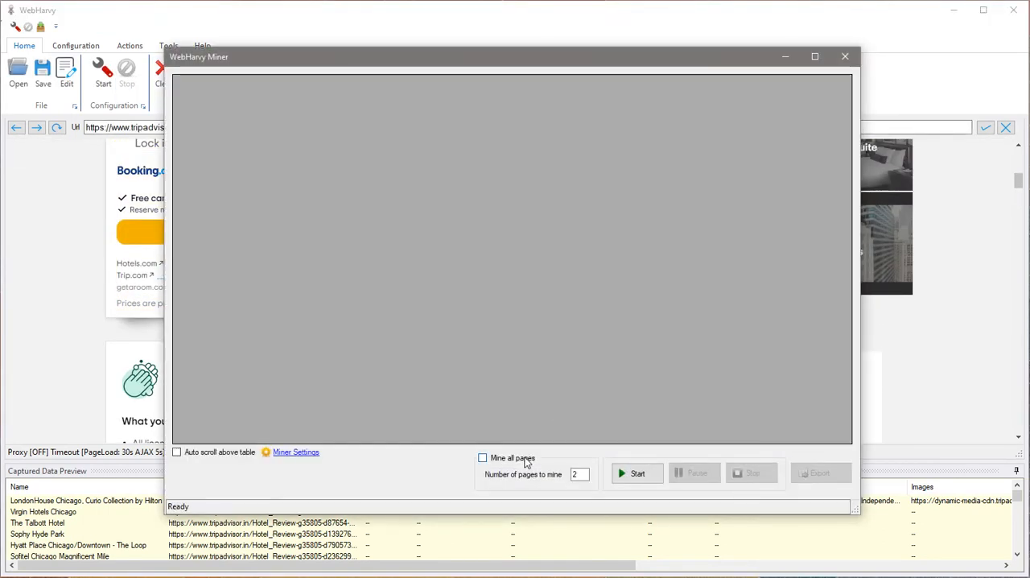
pyautogui.click(483, 457)
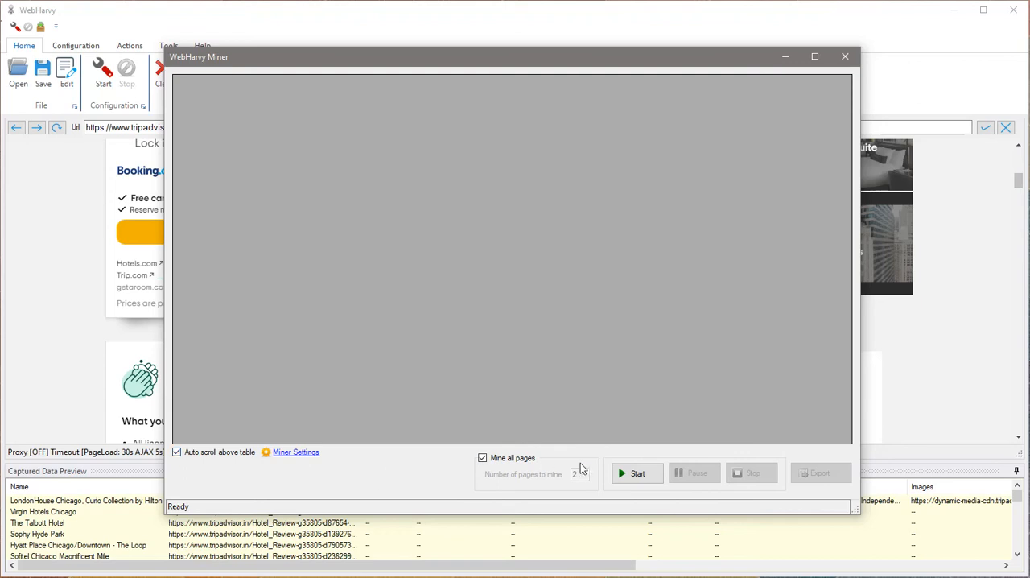
pyautogui.click(637, 472)
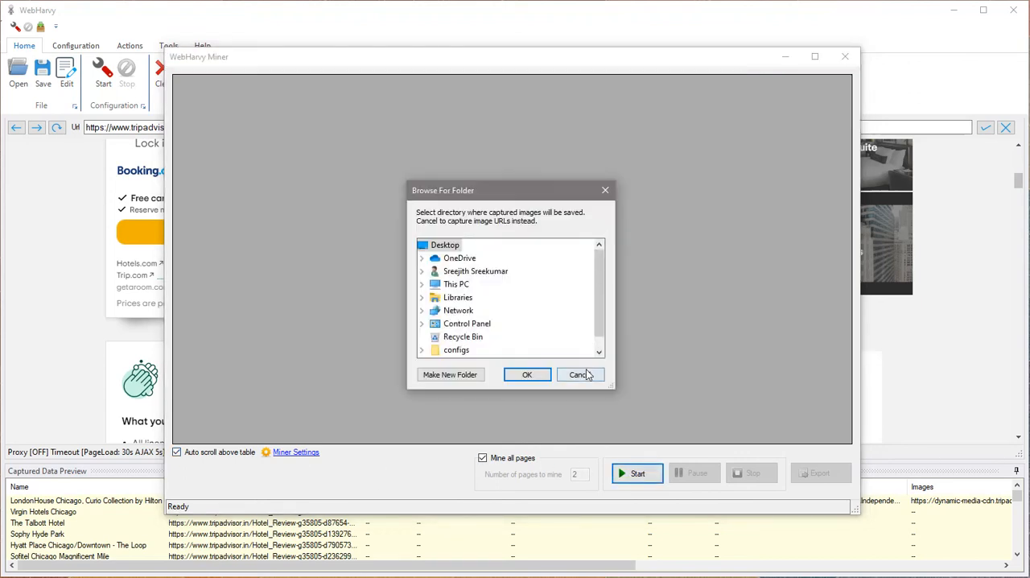
pyautogui.click(578, 374)
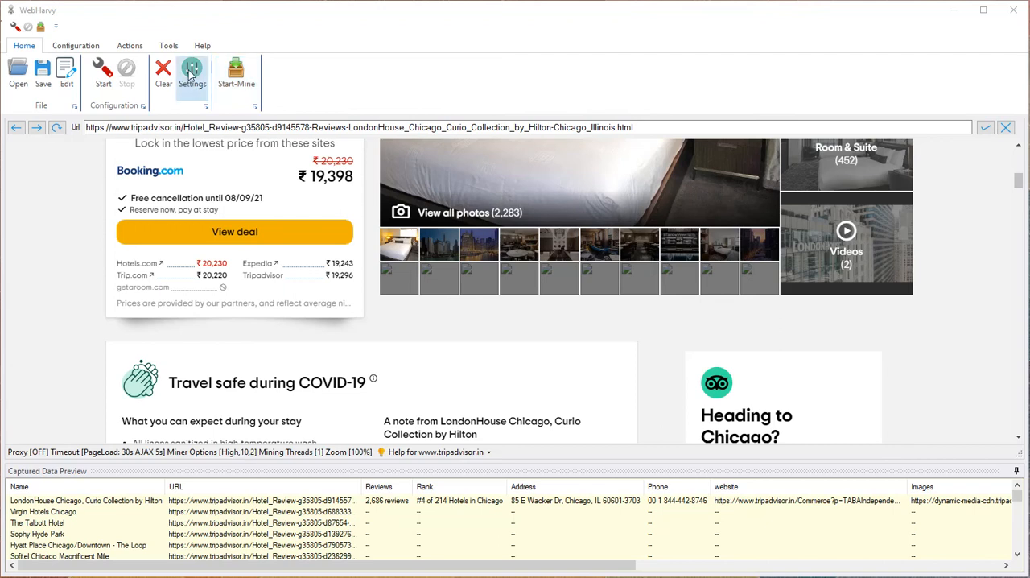
# Step: Set AJAX load wait time to 10 seconds, apply it, and open the mining window
pyautogui.click(191, 73)
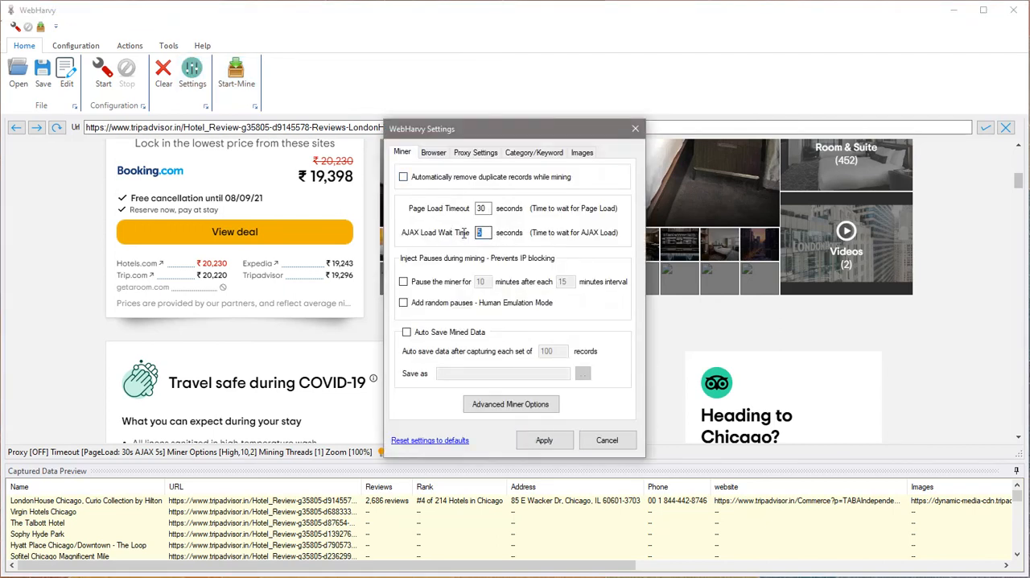
pyautogui.write('10')
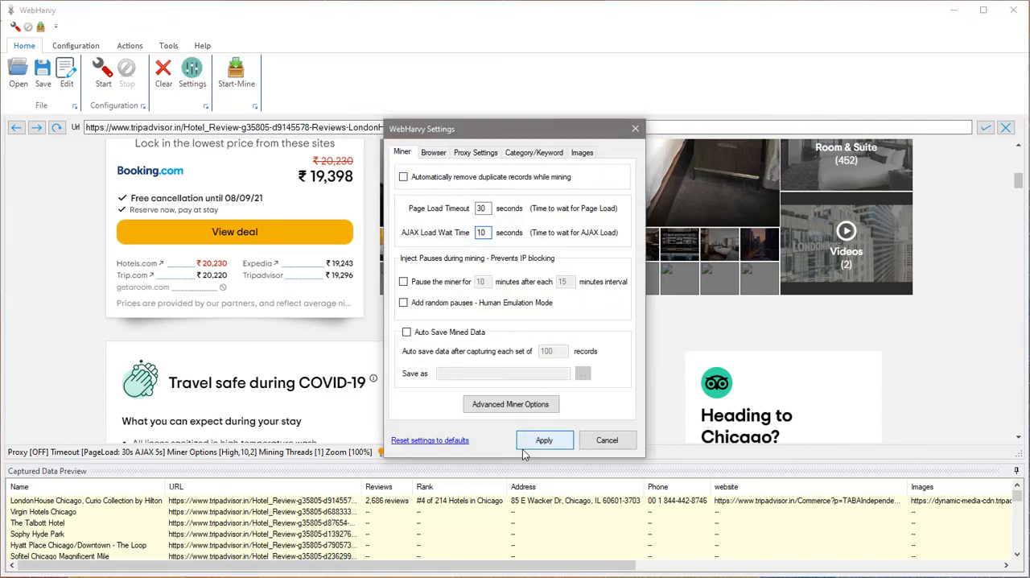
pyautogui.click(544, 440)
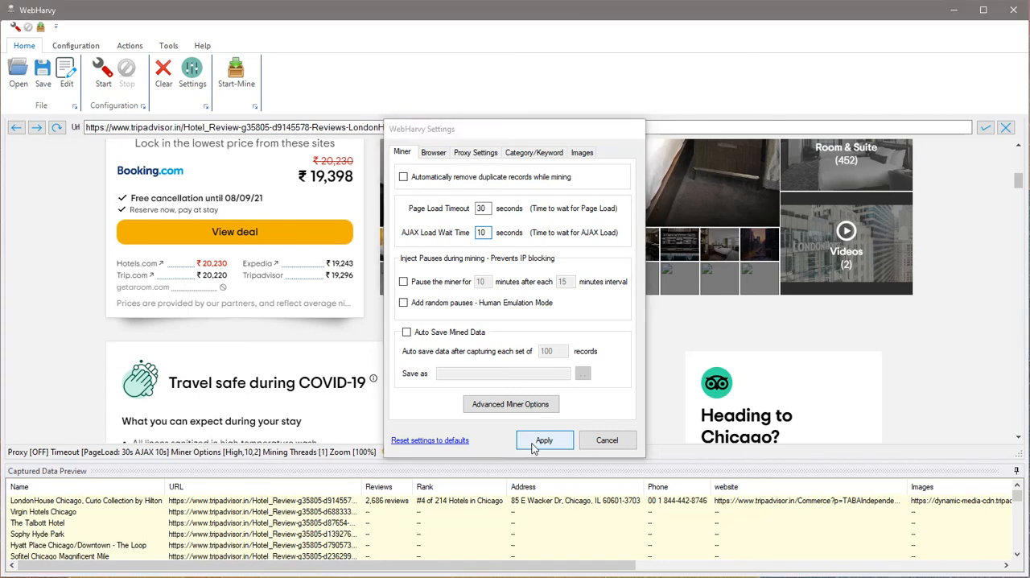
pyautogui.click(544, 440)
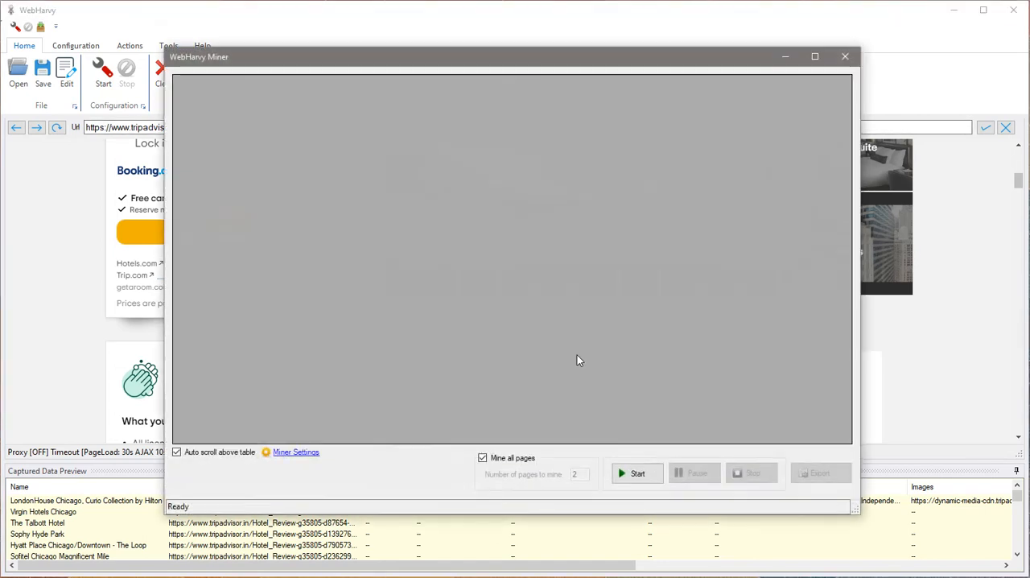
# Step: Start mining the Chicago hotel listings, declining an image folder so only image URLs are kept
pyautogui.click(636, 473)
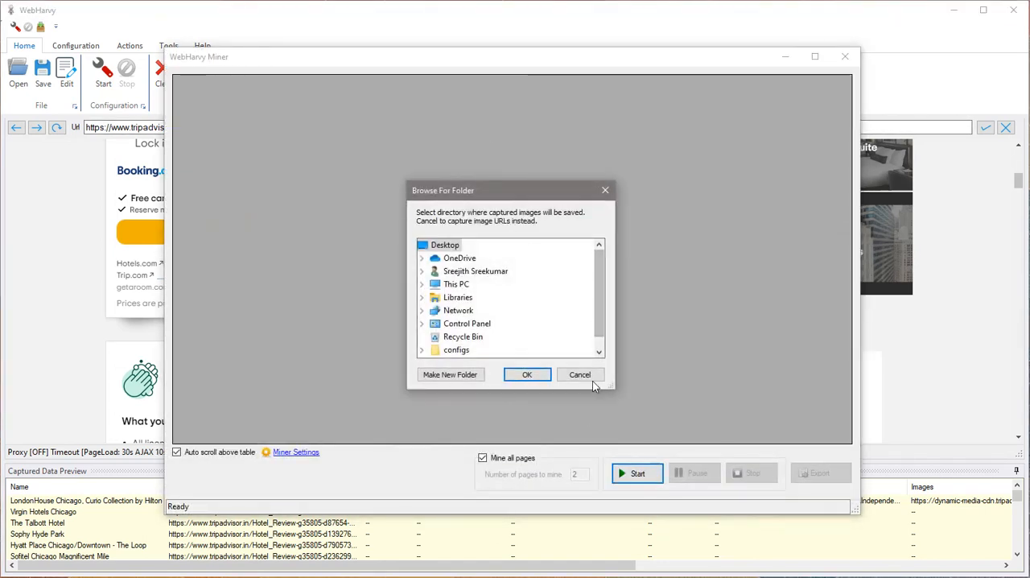
pyautogui.click(579, 374)
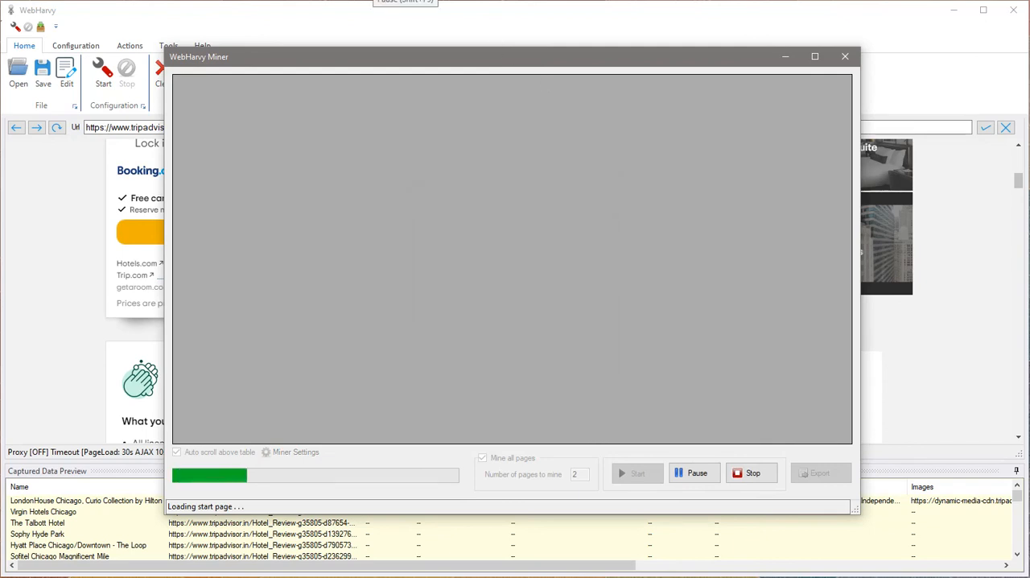